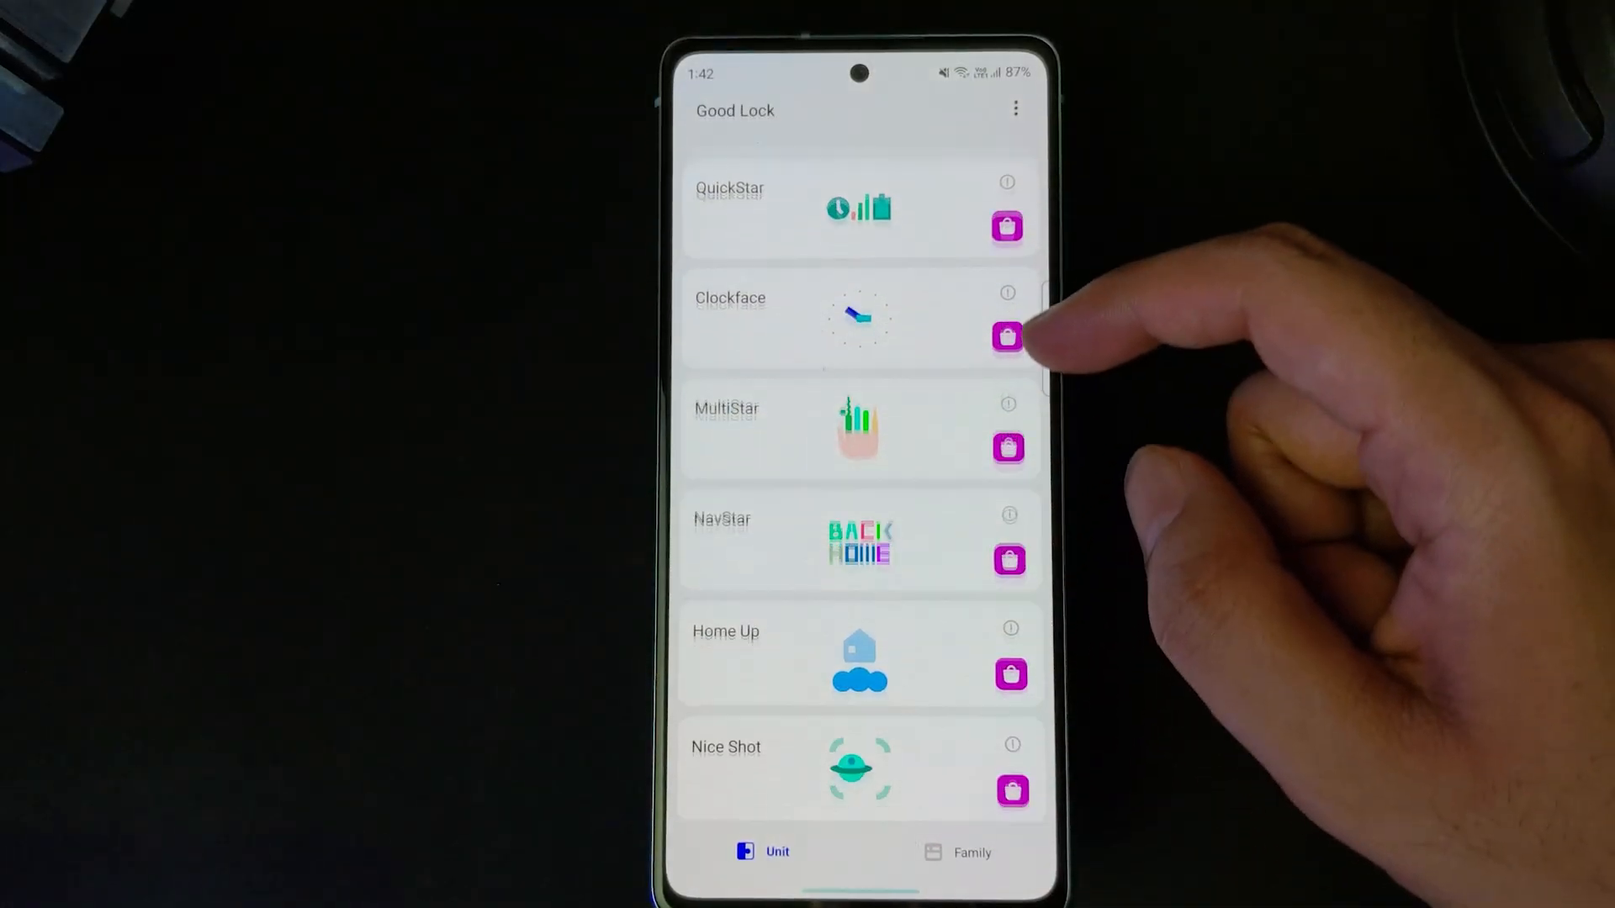
# - Enter Home Up's Task Changer and look through its Layout Type and Detail Settings
pyautogui.click(858, 654)
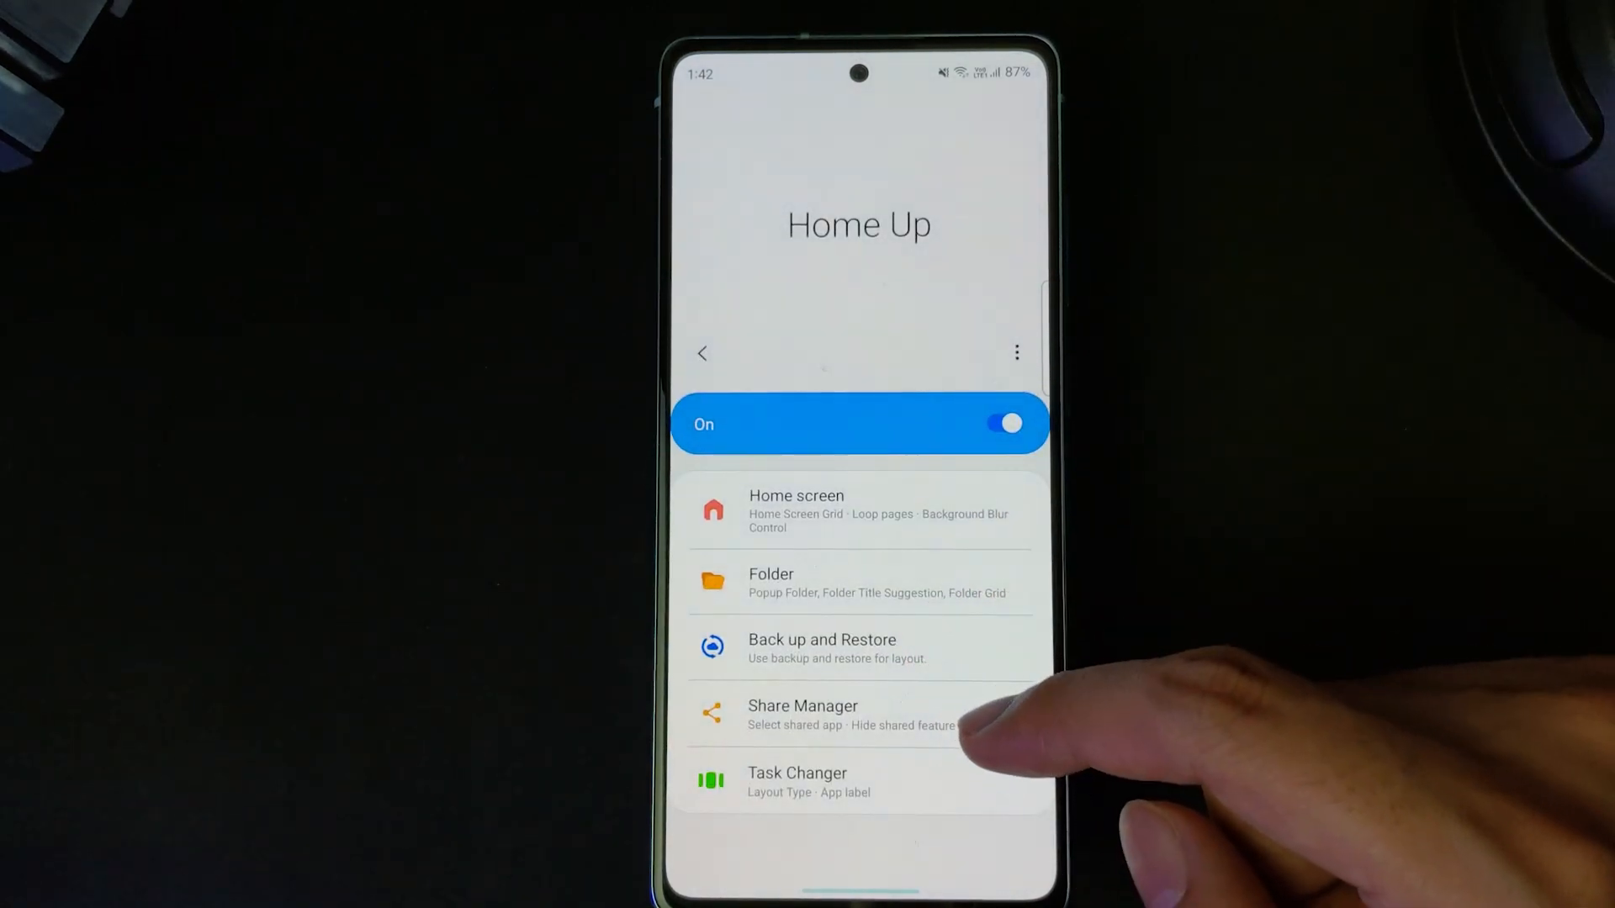
pyautogui.click(806, 781)
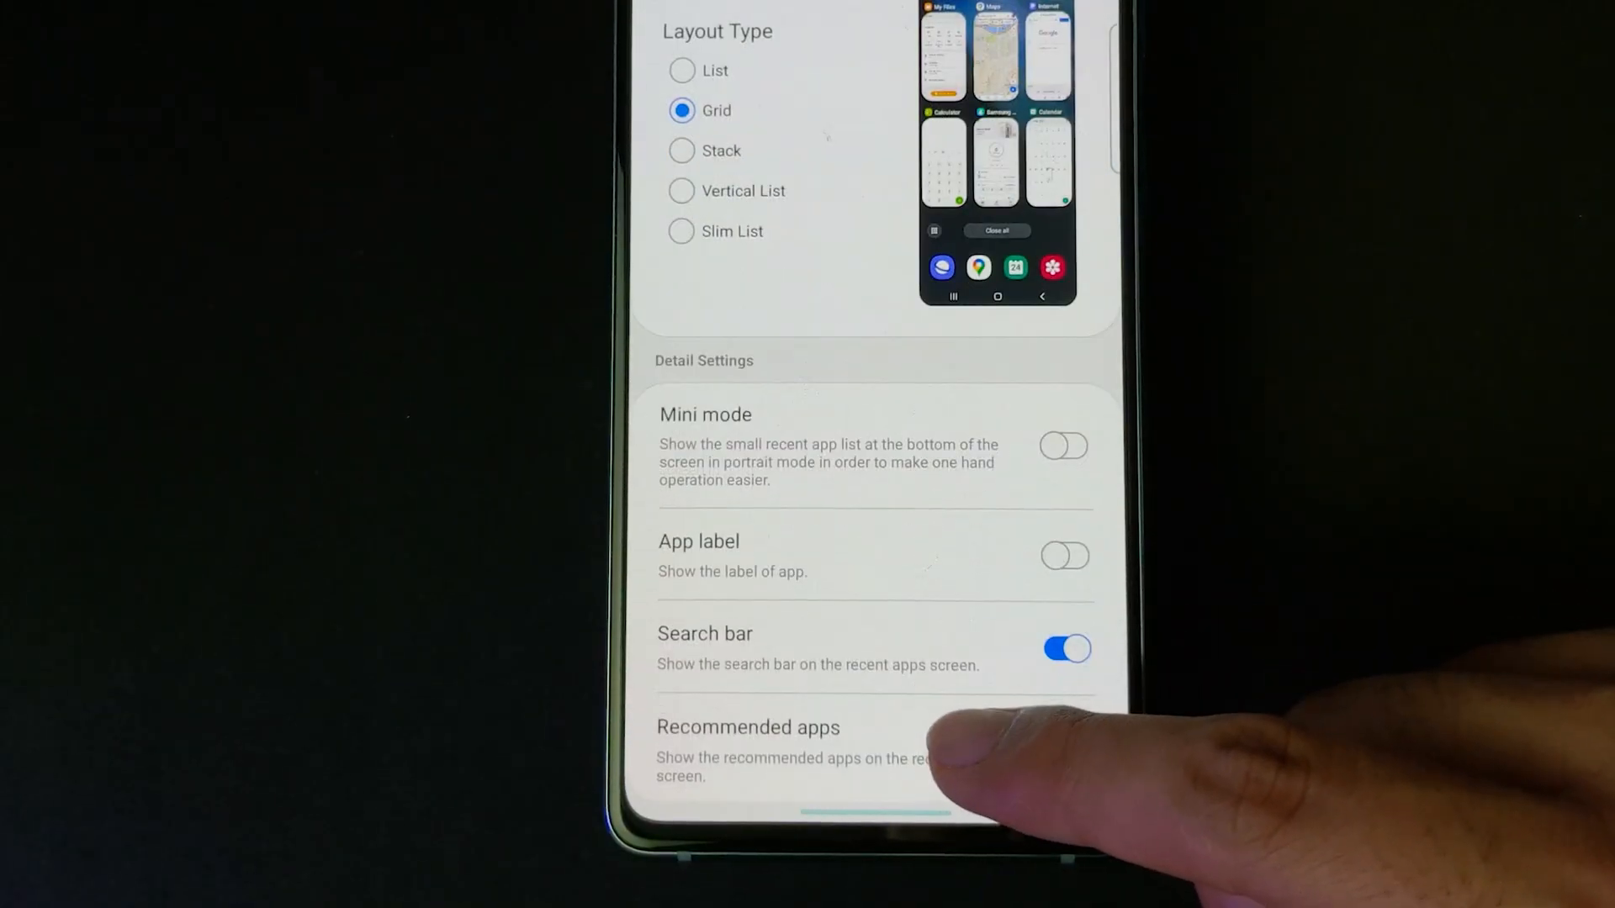
pyautogui.scroll(3)
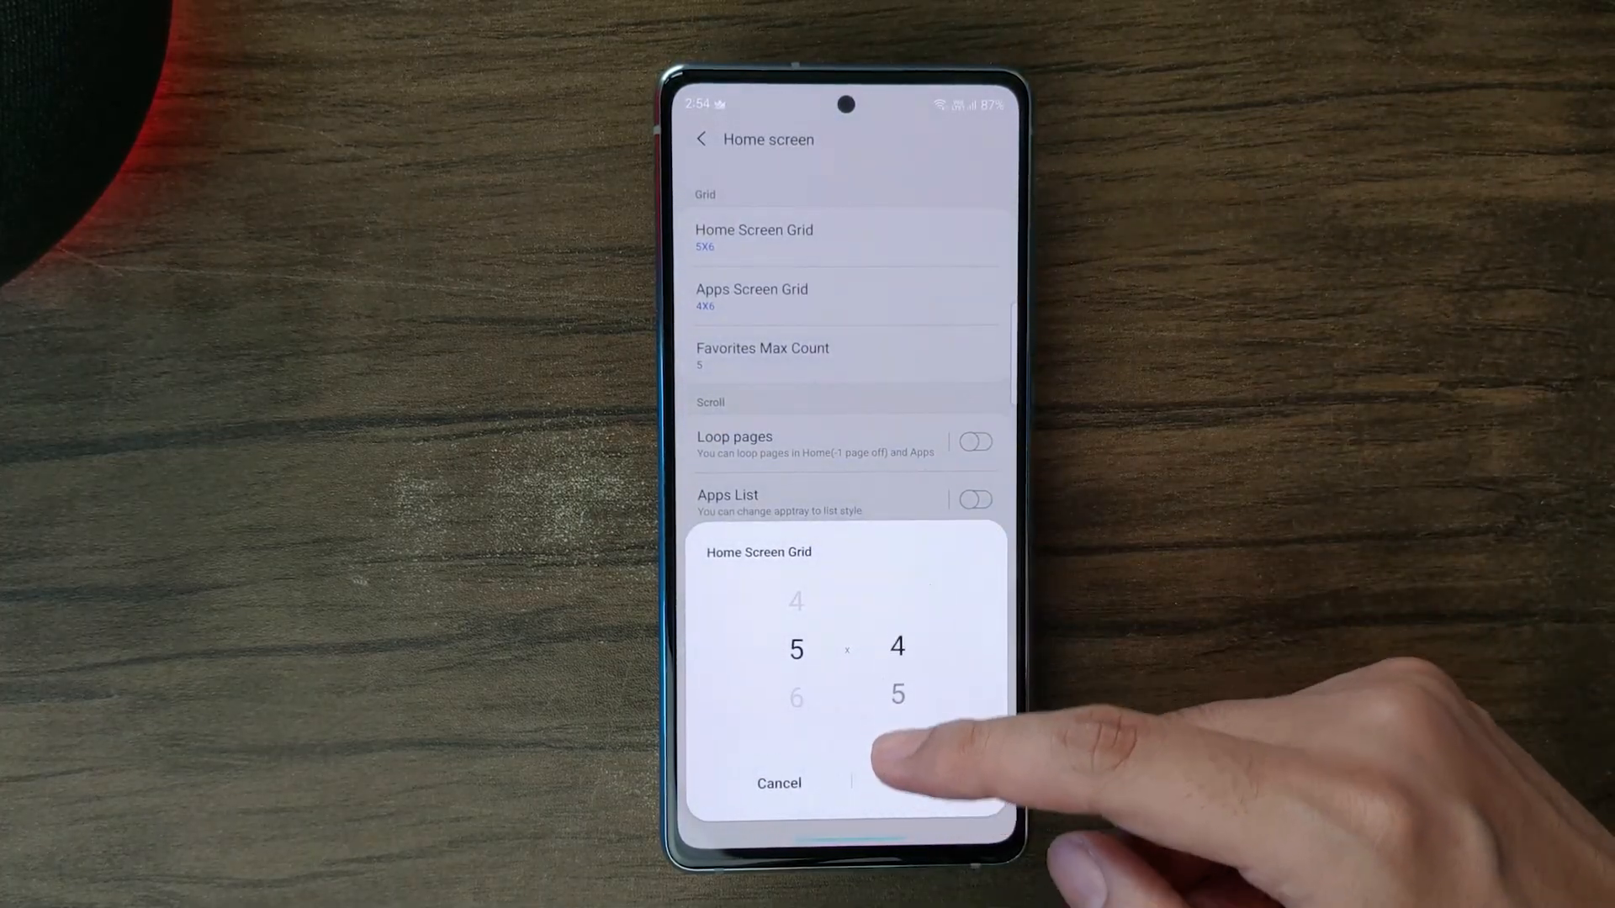
# - Confirm the 5 by 4 home screen grid and browse the apps drawer with its Priority App section
pyautogui.click(779, 782)
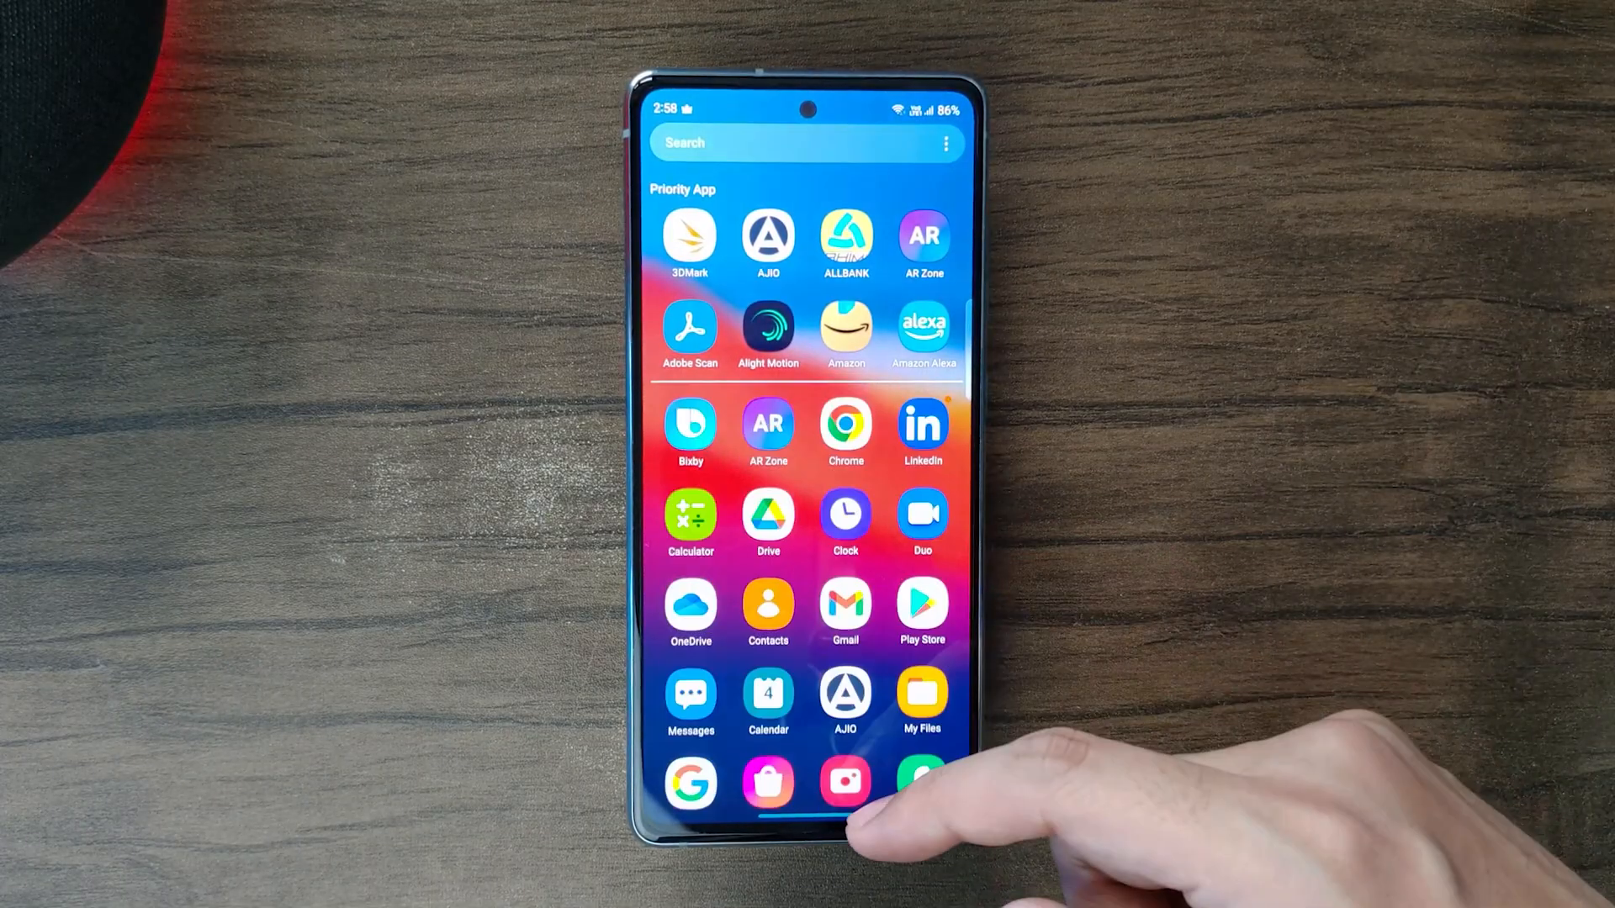
pyautogui.scroll(-3)
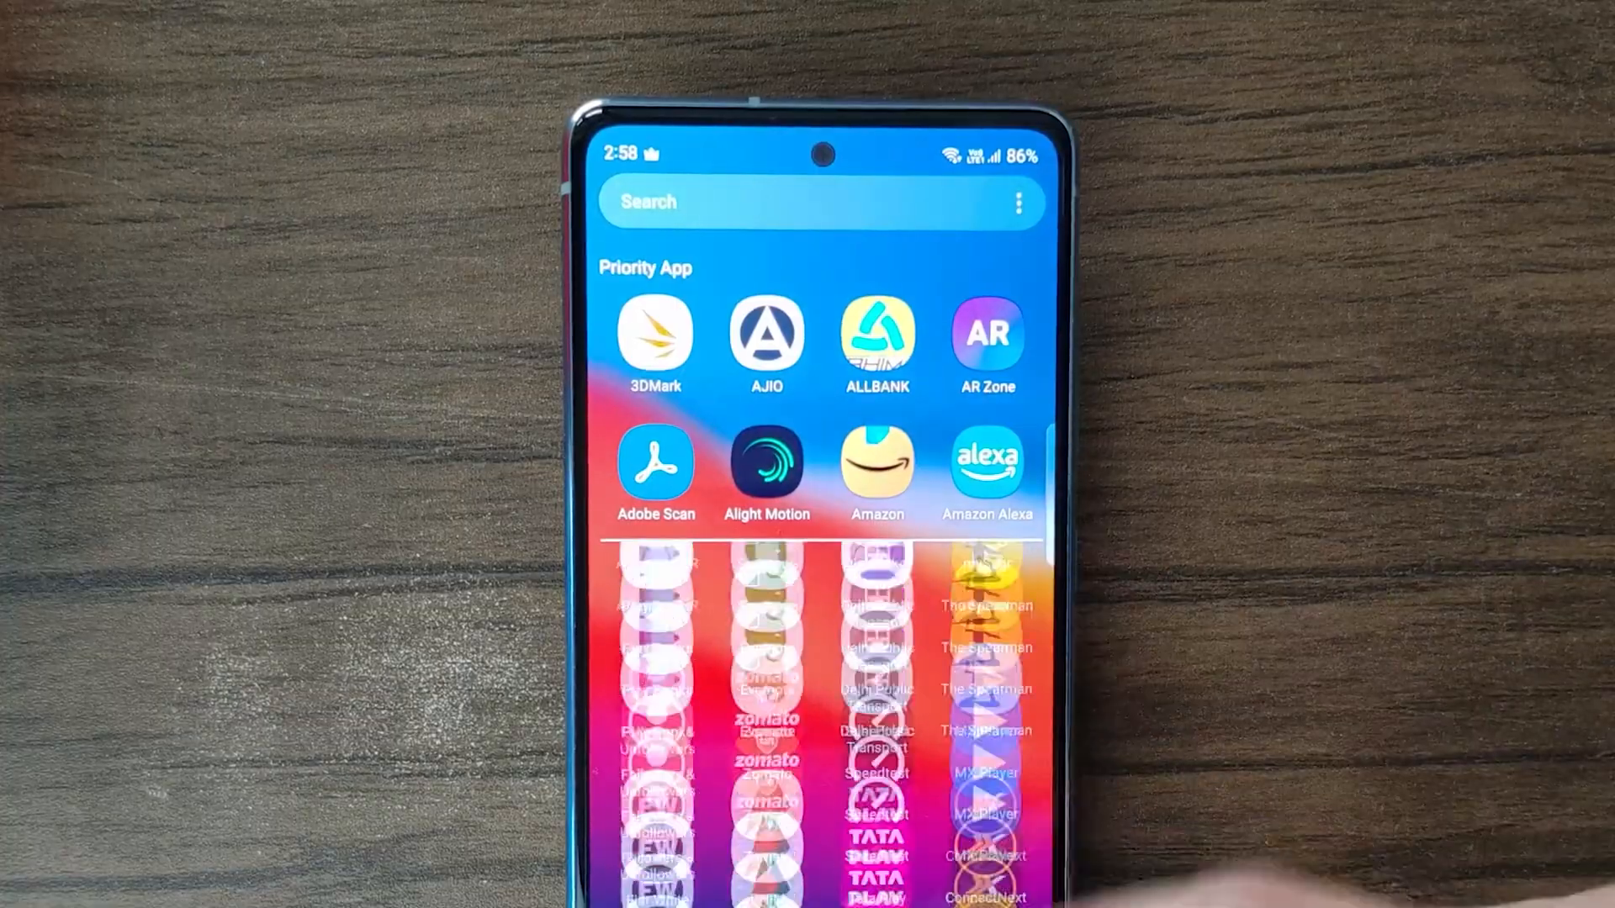
pyautogui.scroll(3)
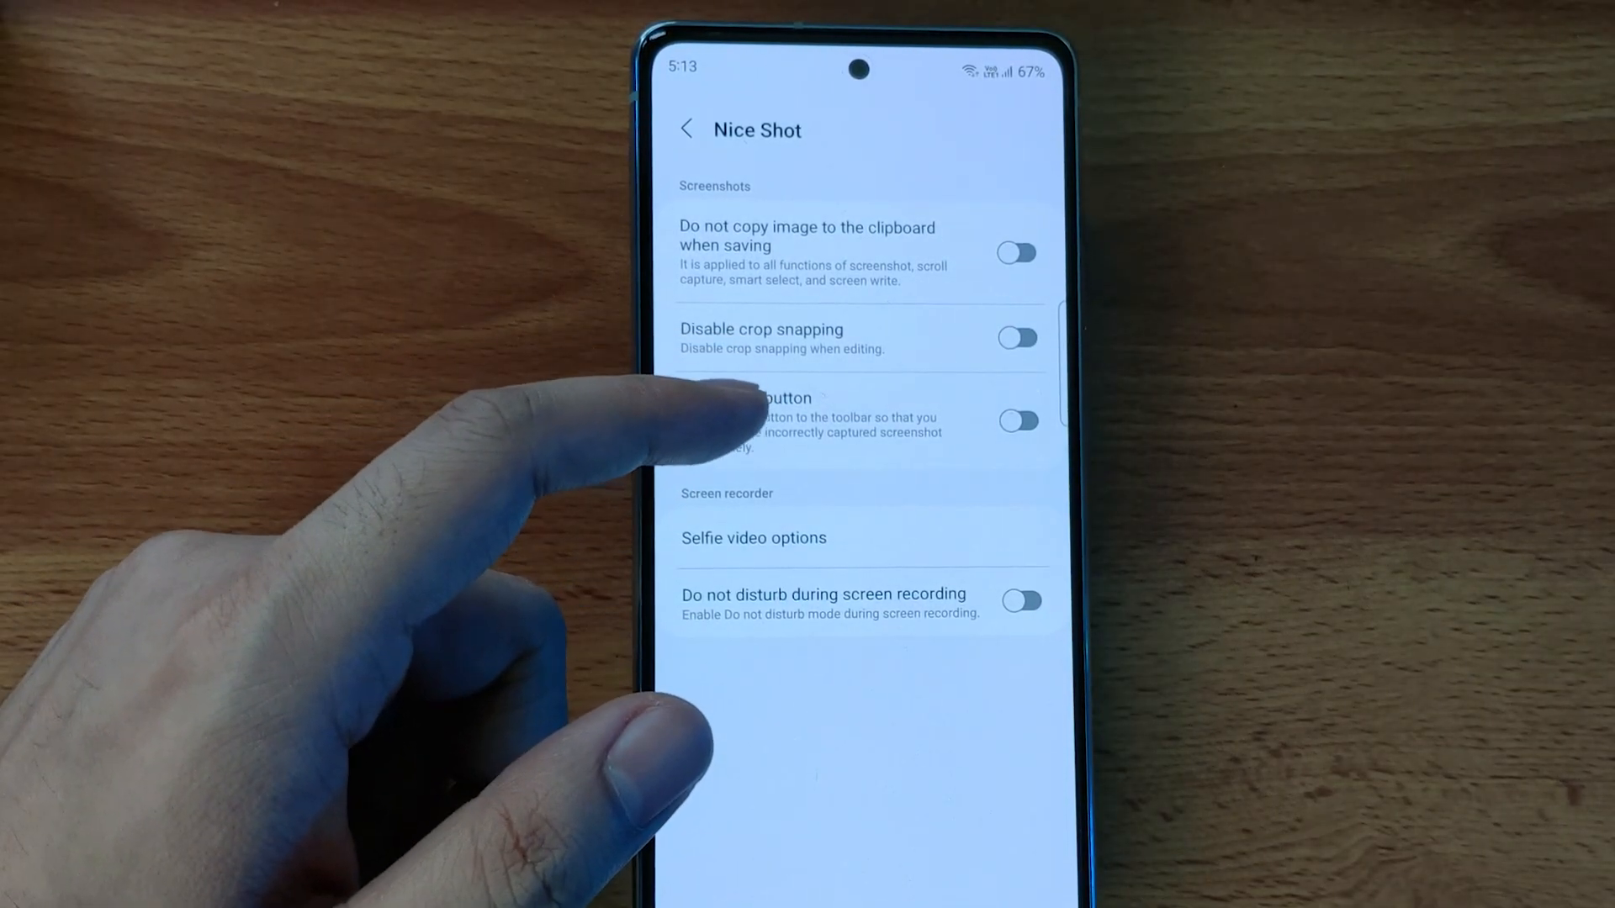
# - Enable Nice Shot's screenshot delete button and allow do not disturb access for screen recording
pyautogui.click(1018, 337)
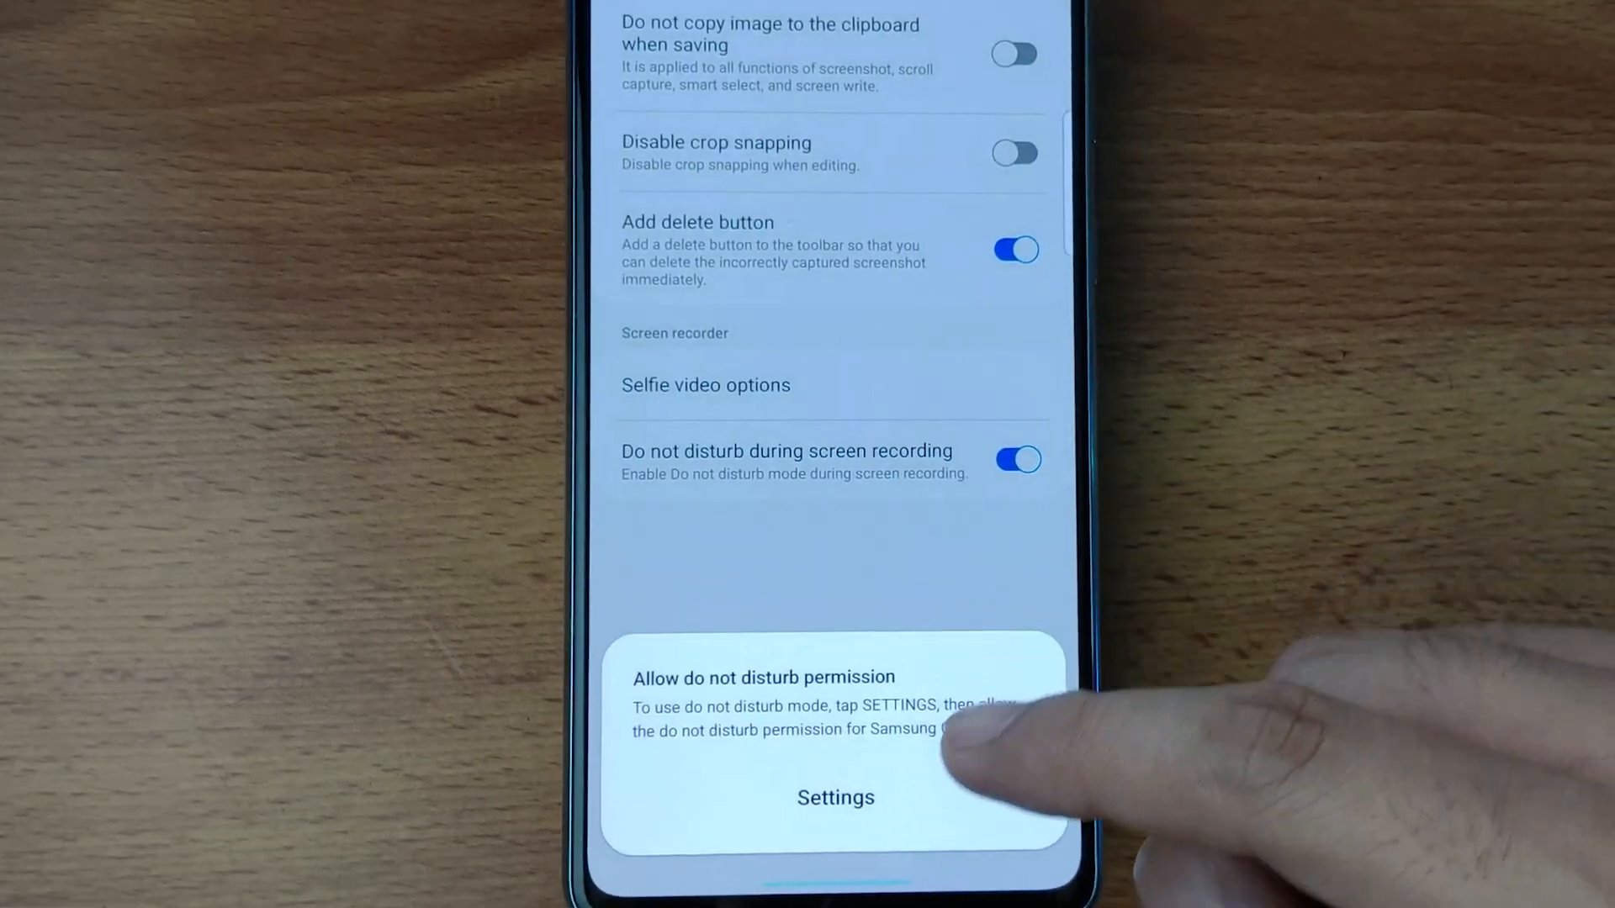
pyautogui.click(836, 797)
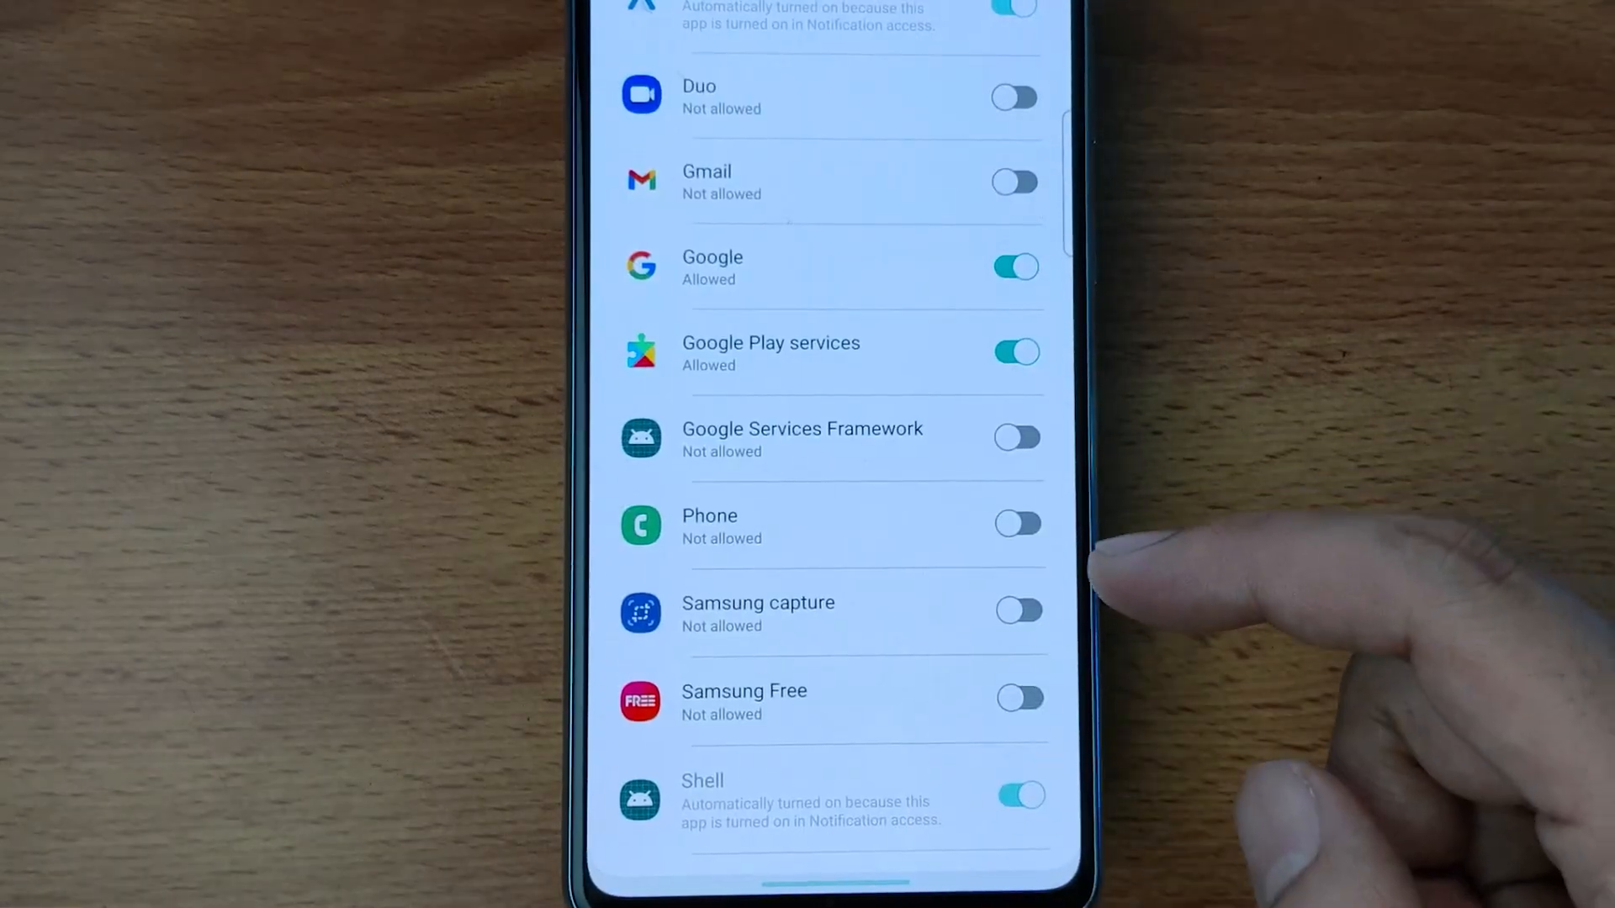
pyautogui.click(1020, 609)
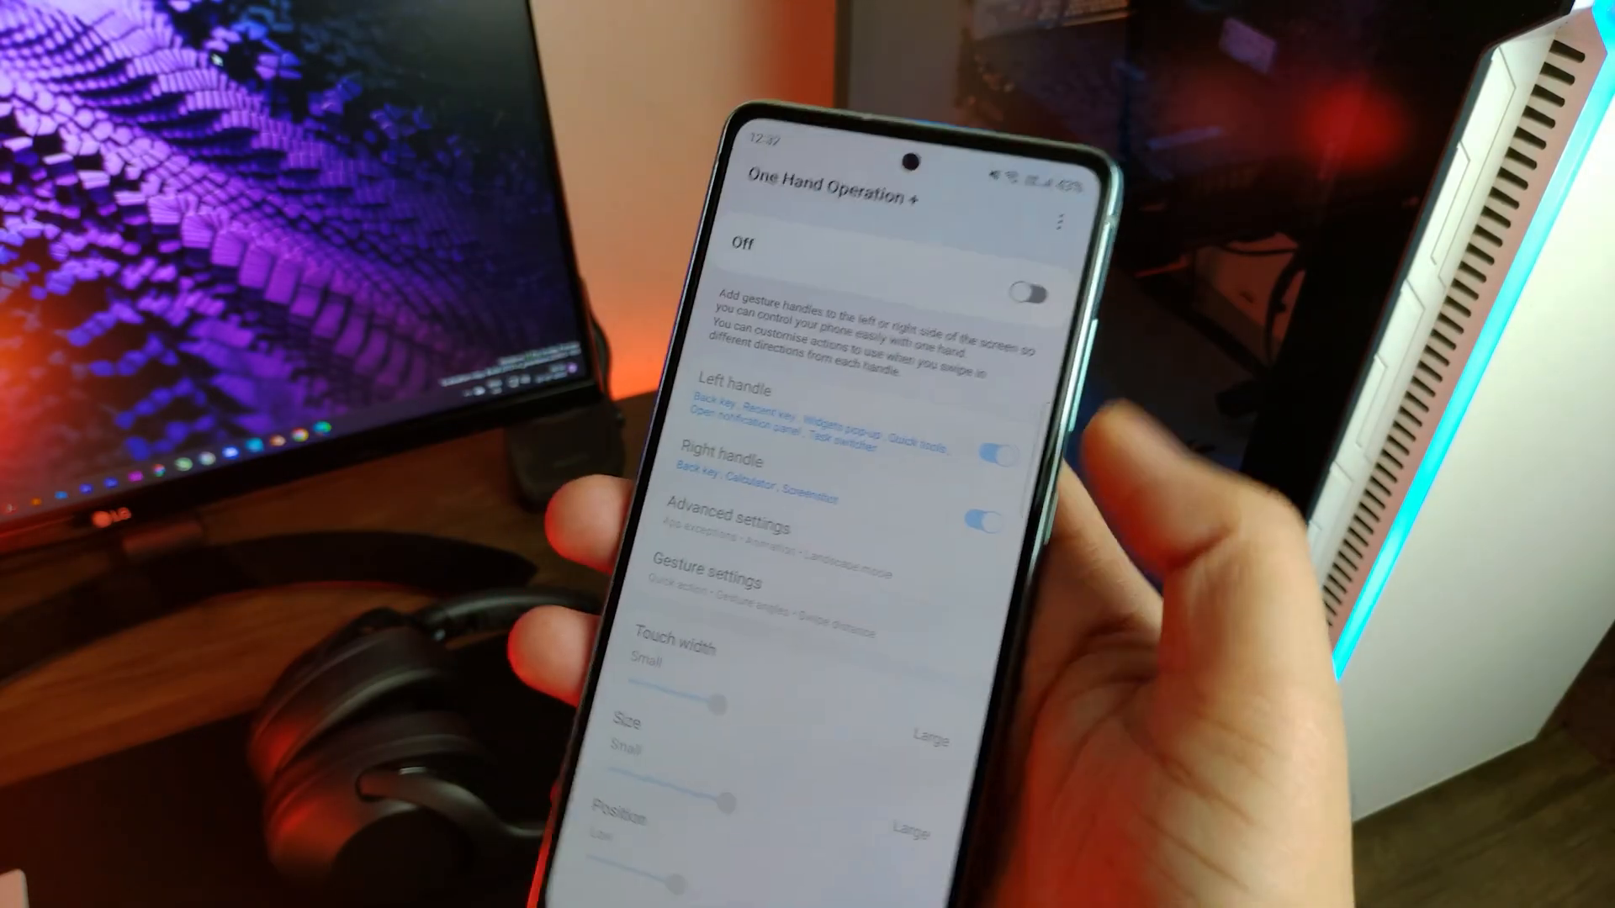
# - Turn on long swipe for the right handle and browse actions for the straight-left swipe
pyautogui.click(1039, 291)
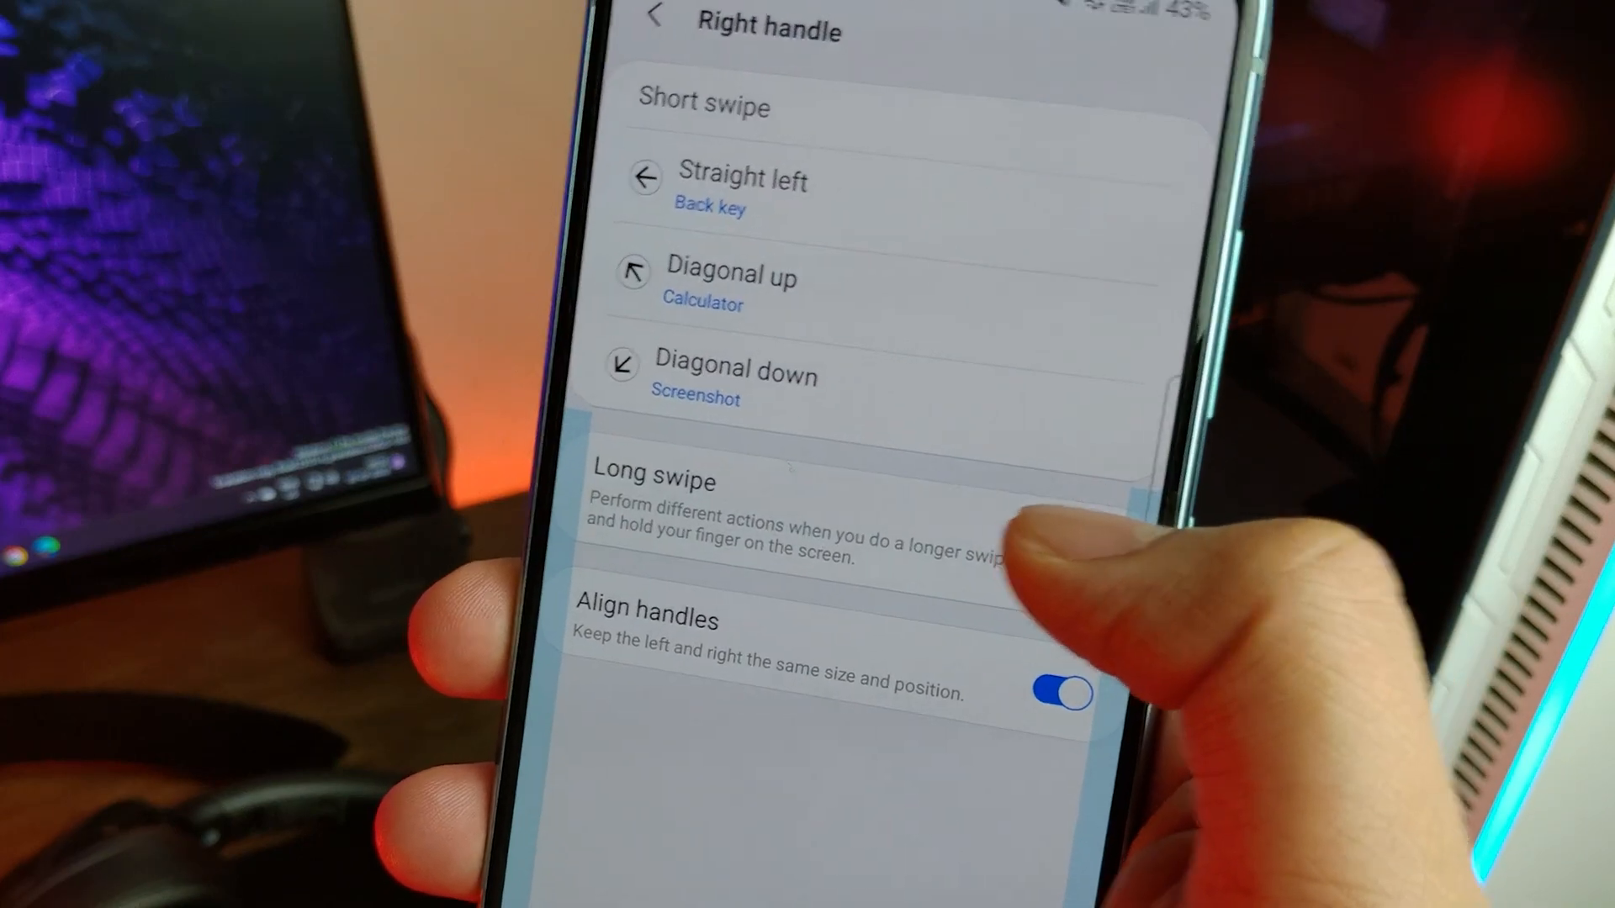
pyautogui.click(1067, 466)
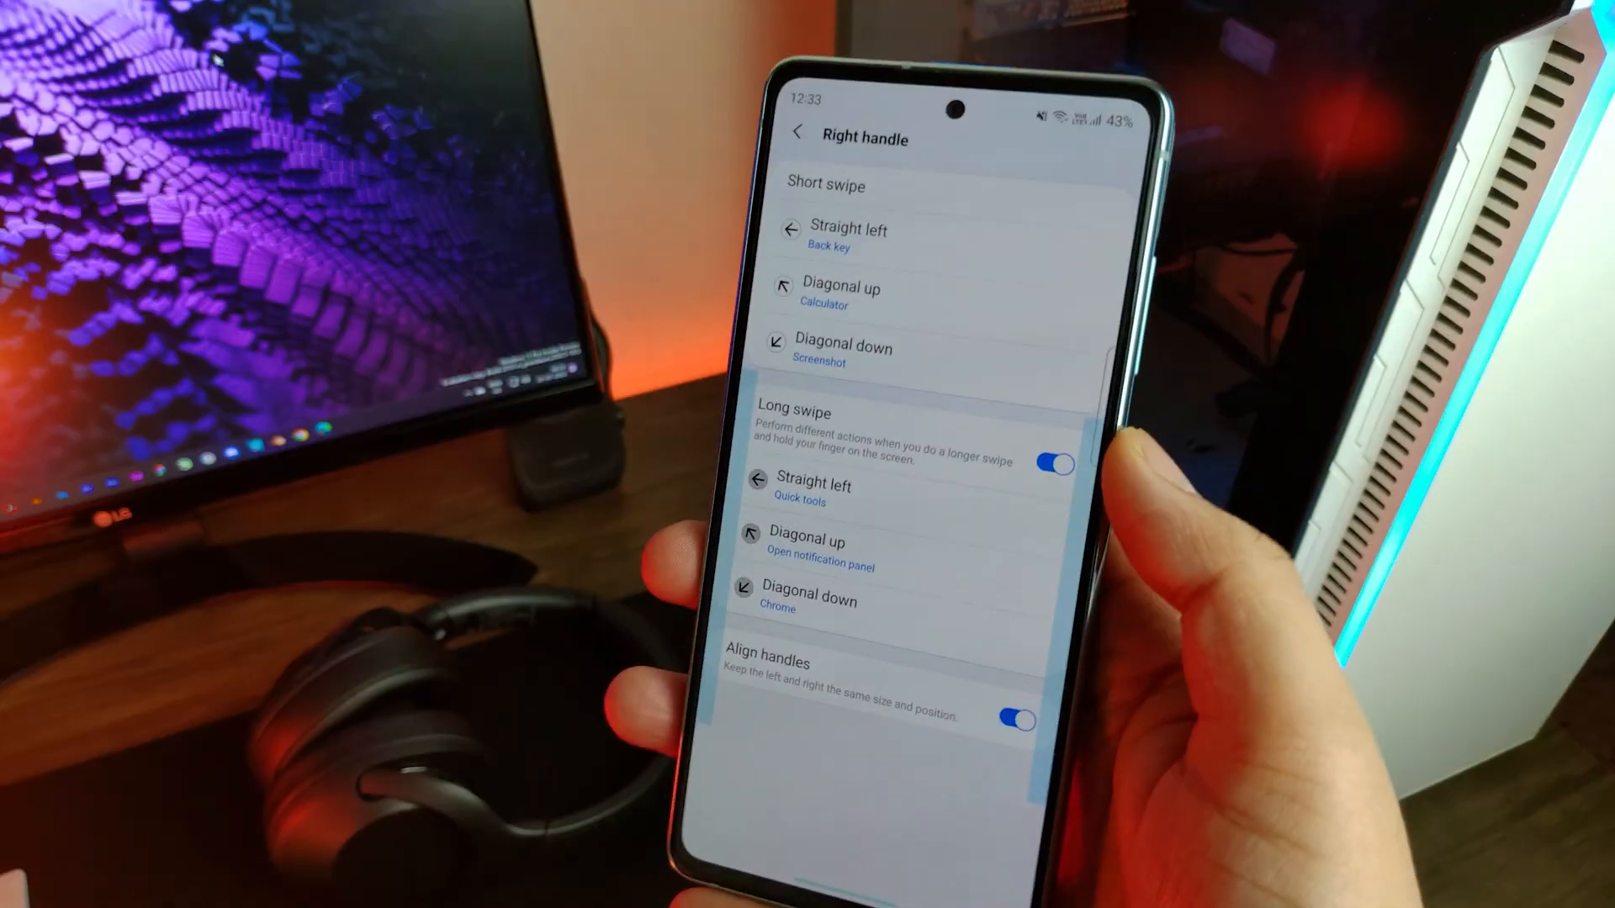
pyautogui.click(814, 493)
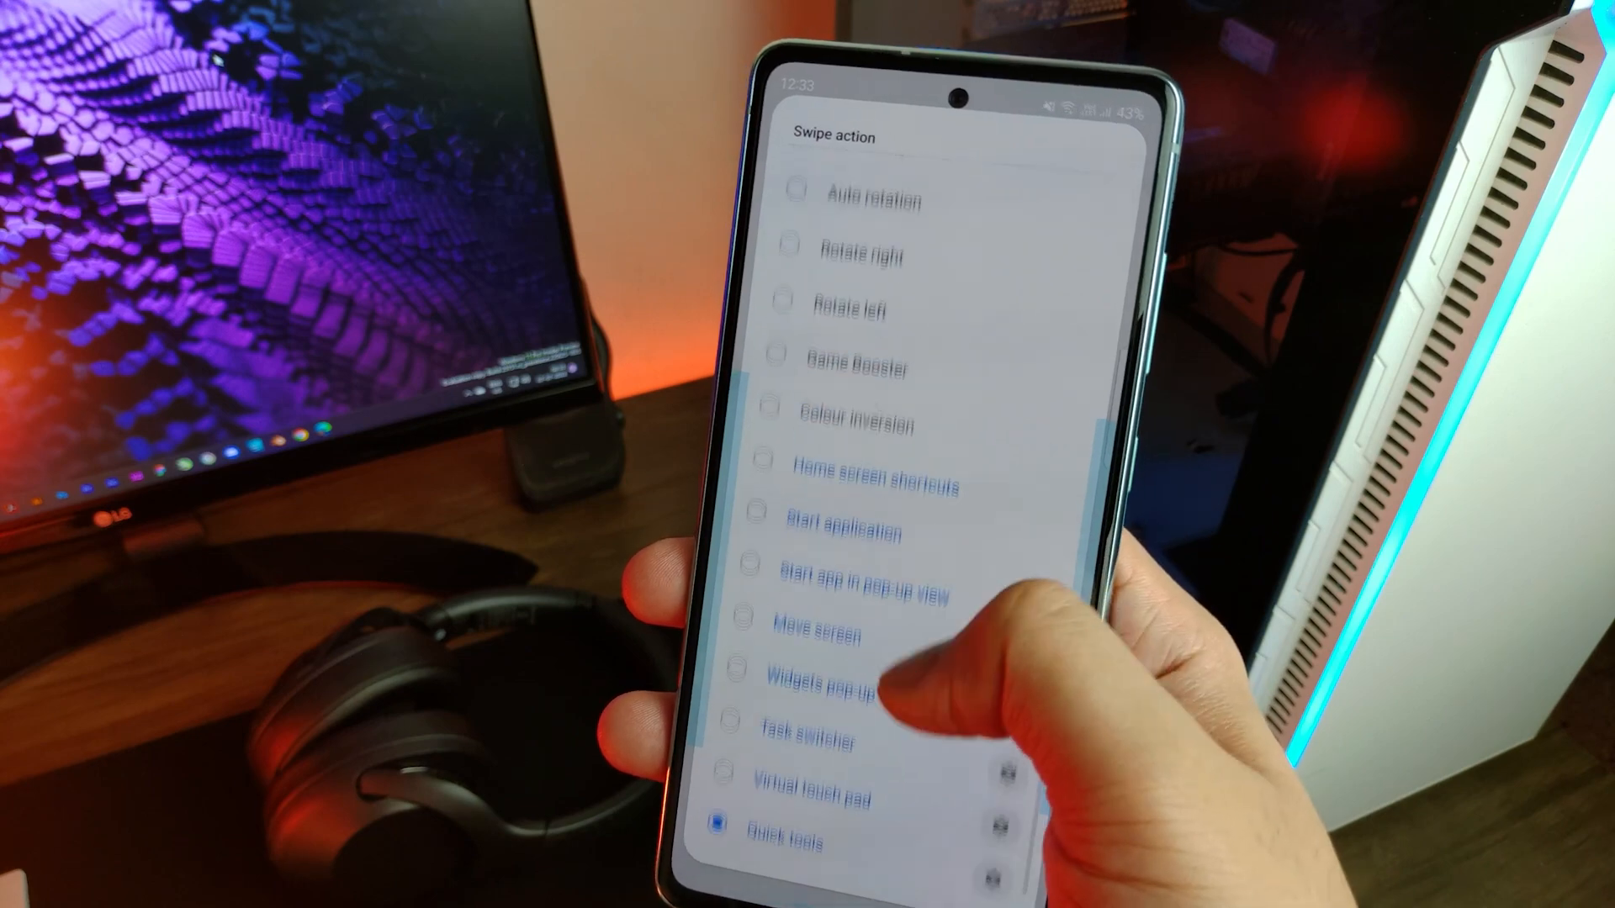
pyautogui.scroll(3)
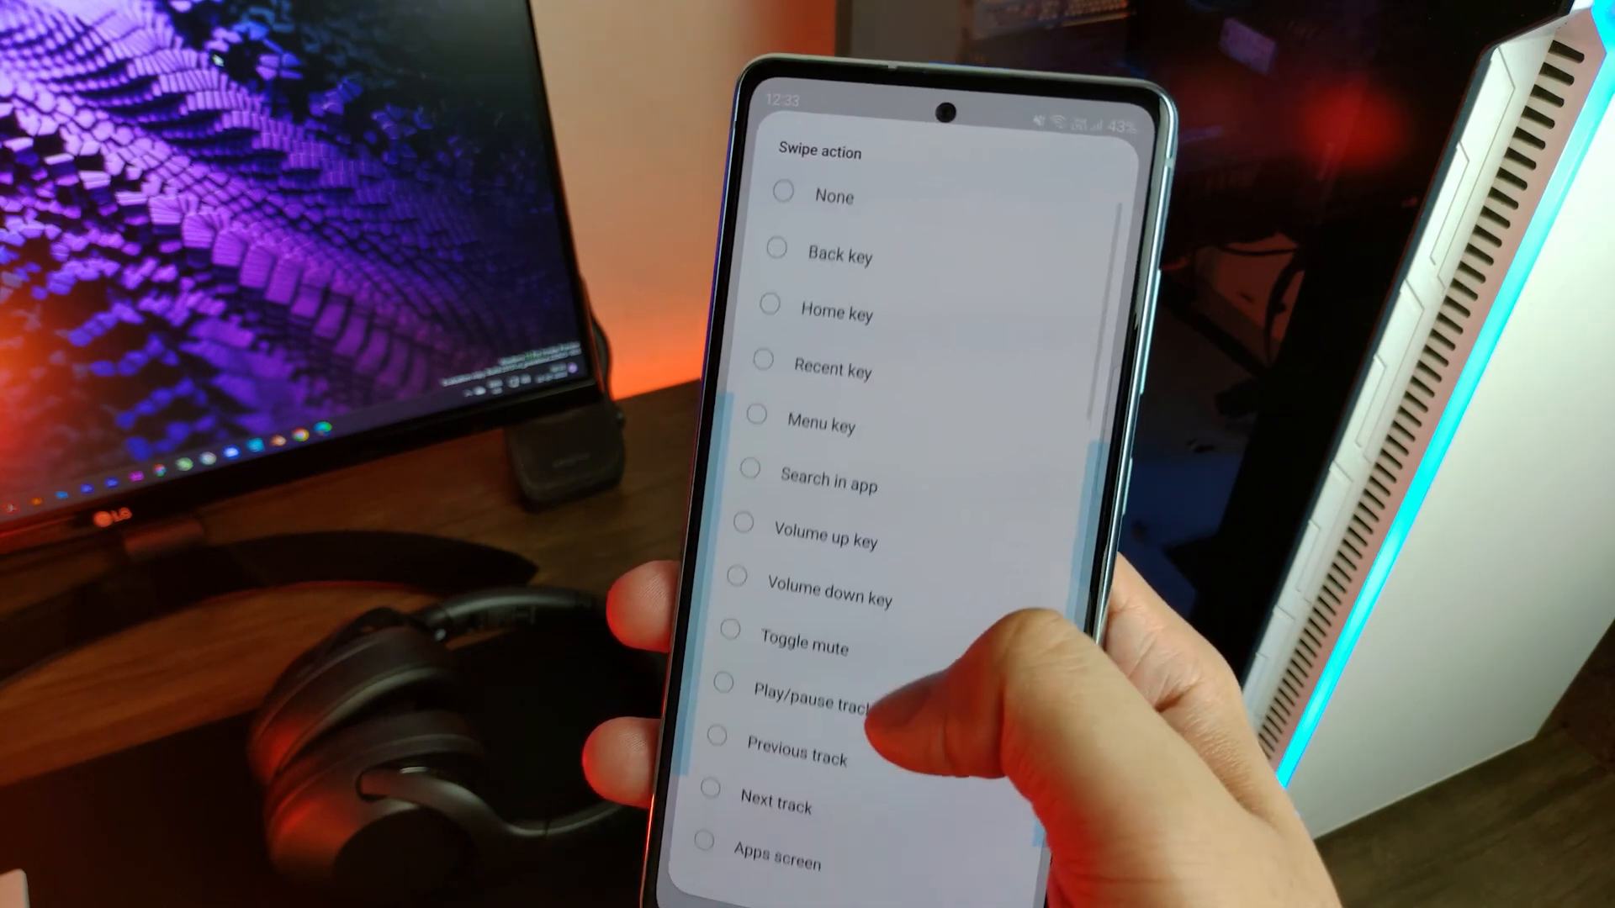
pyautogui.scroll(-3)
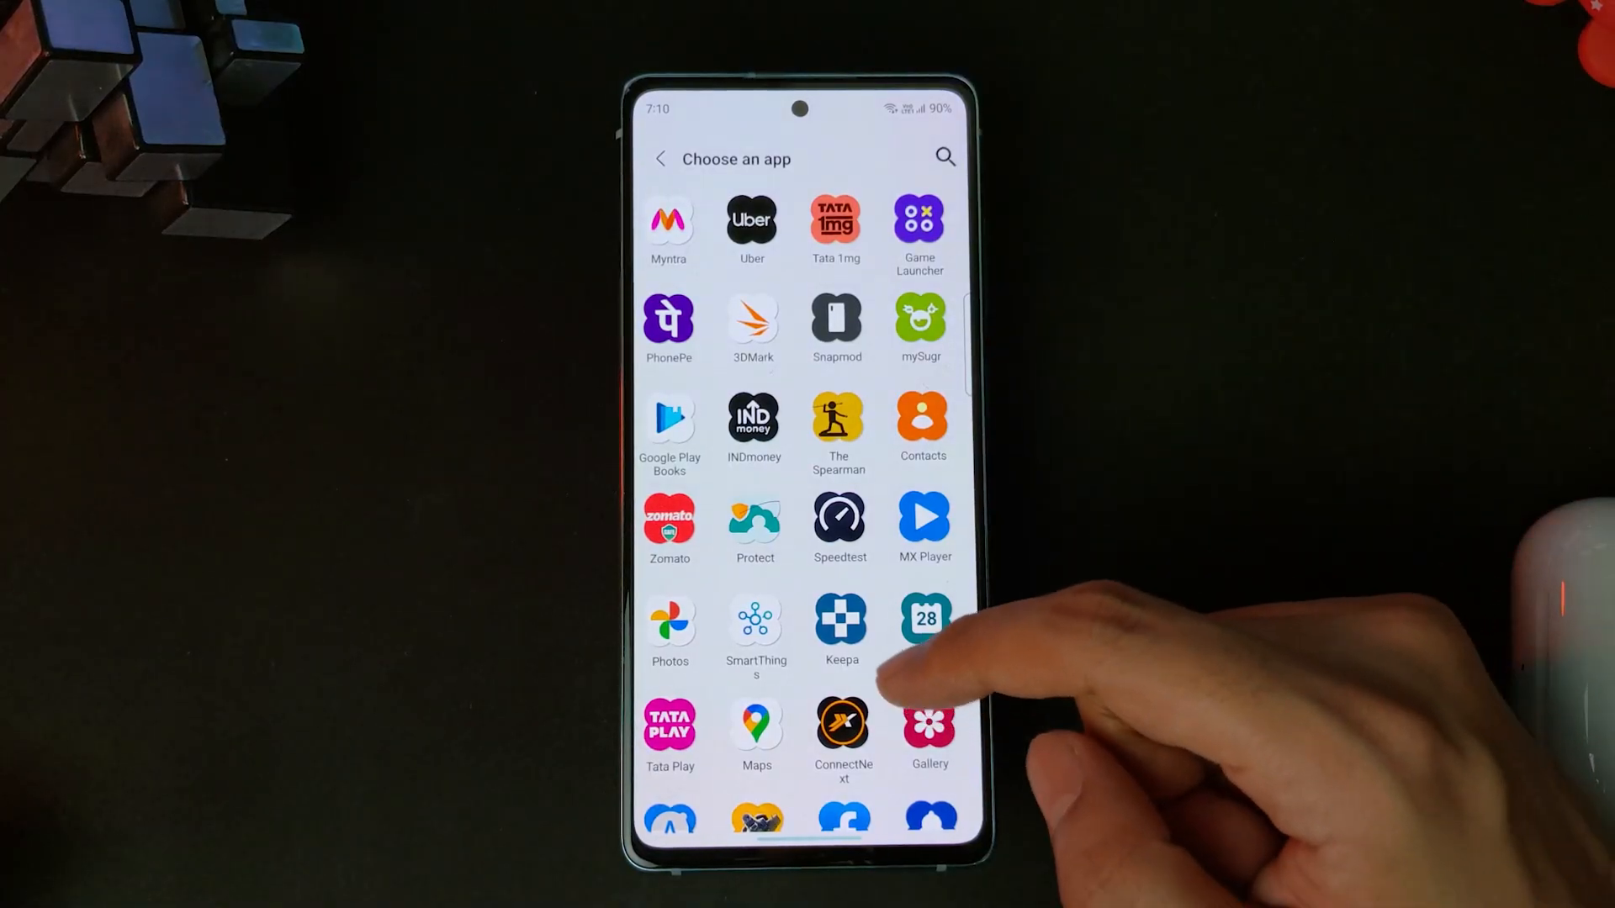
# - Select an app and choose a source for its new icon image
pyautogui.click(925, 618)
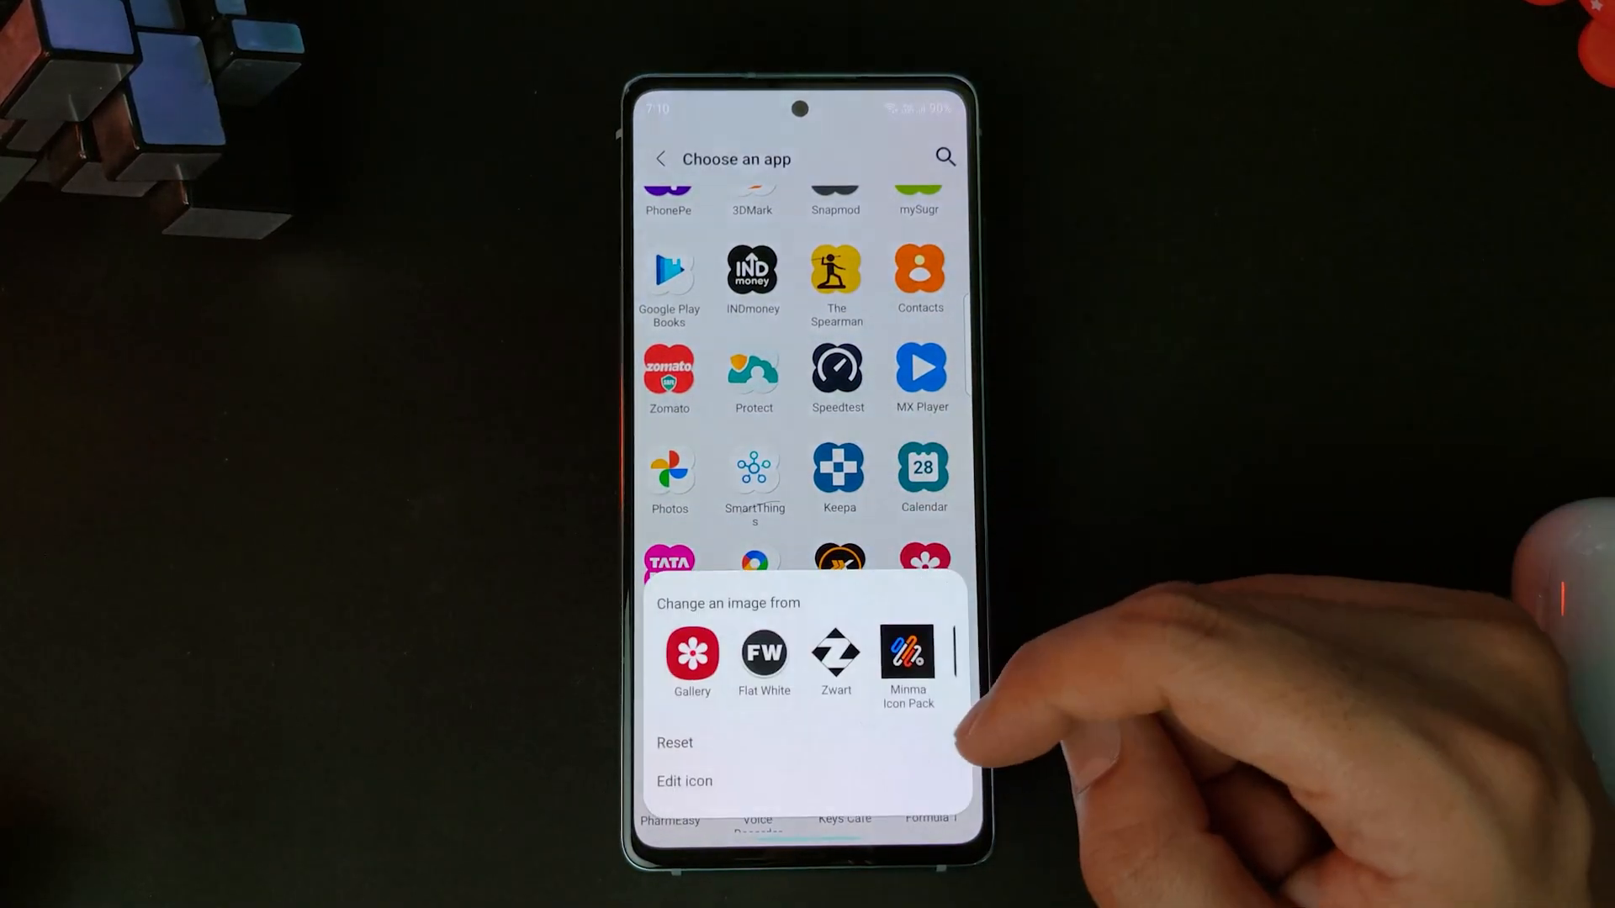
pyautogui.click(836, 660)
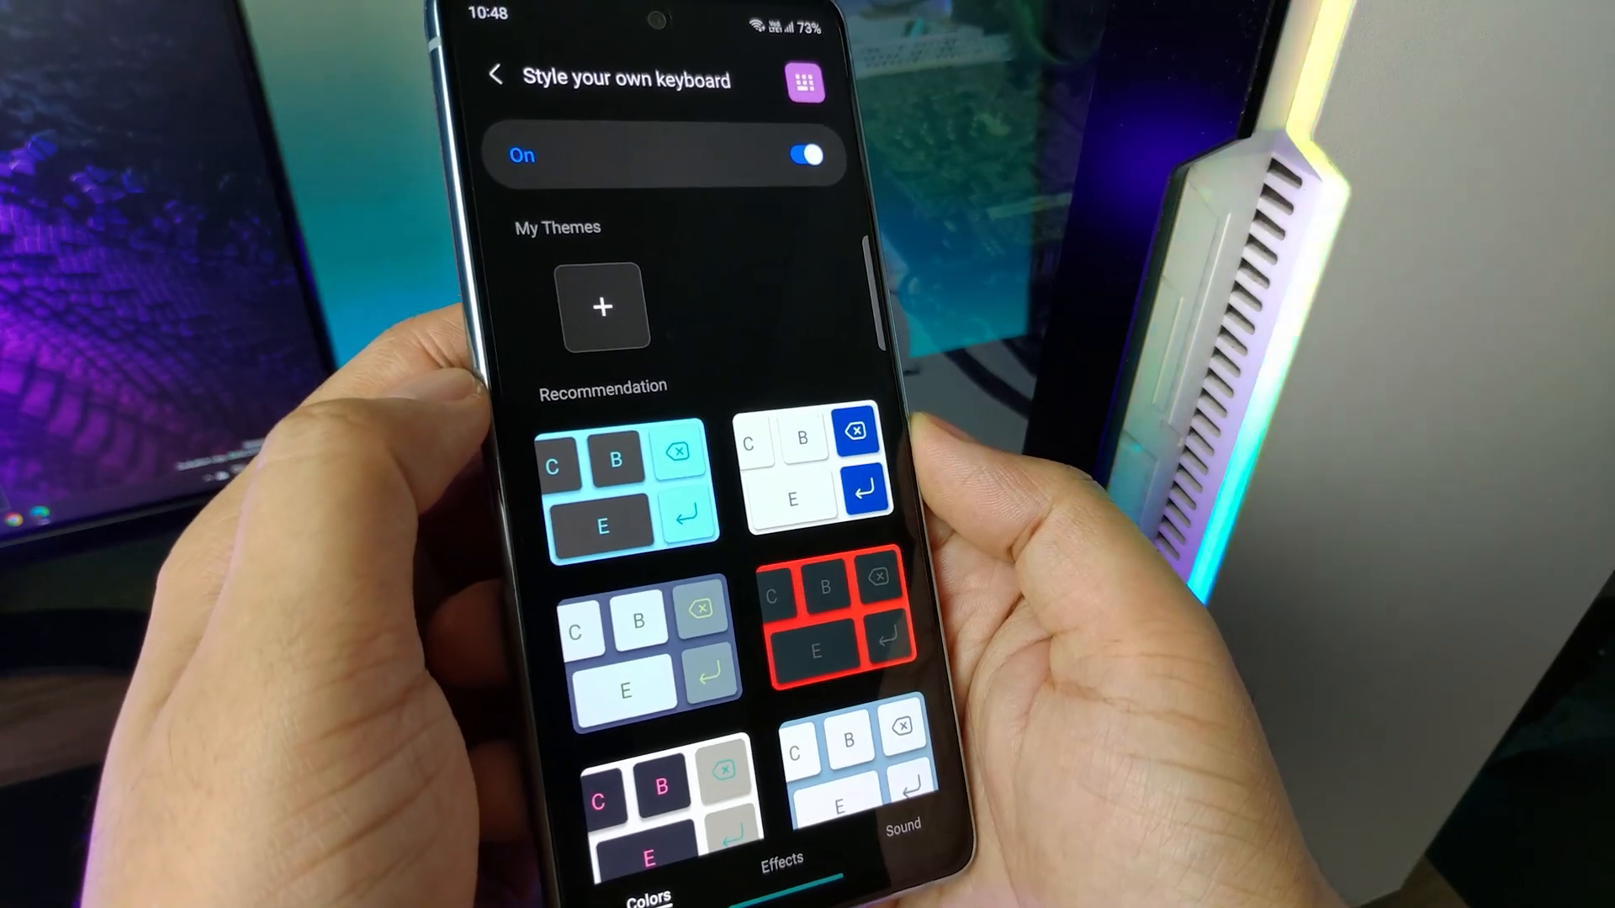
# - Browse the recommended keyboard themes in Keys Cafe's Style your own keyboard
pyautogui.scroll(-3)
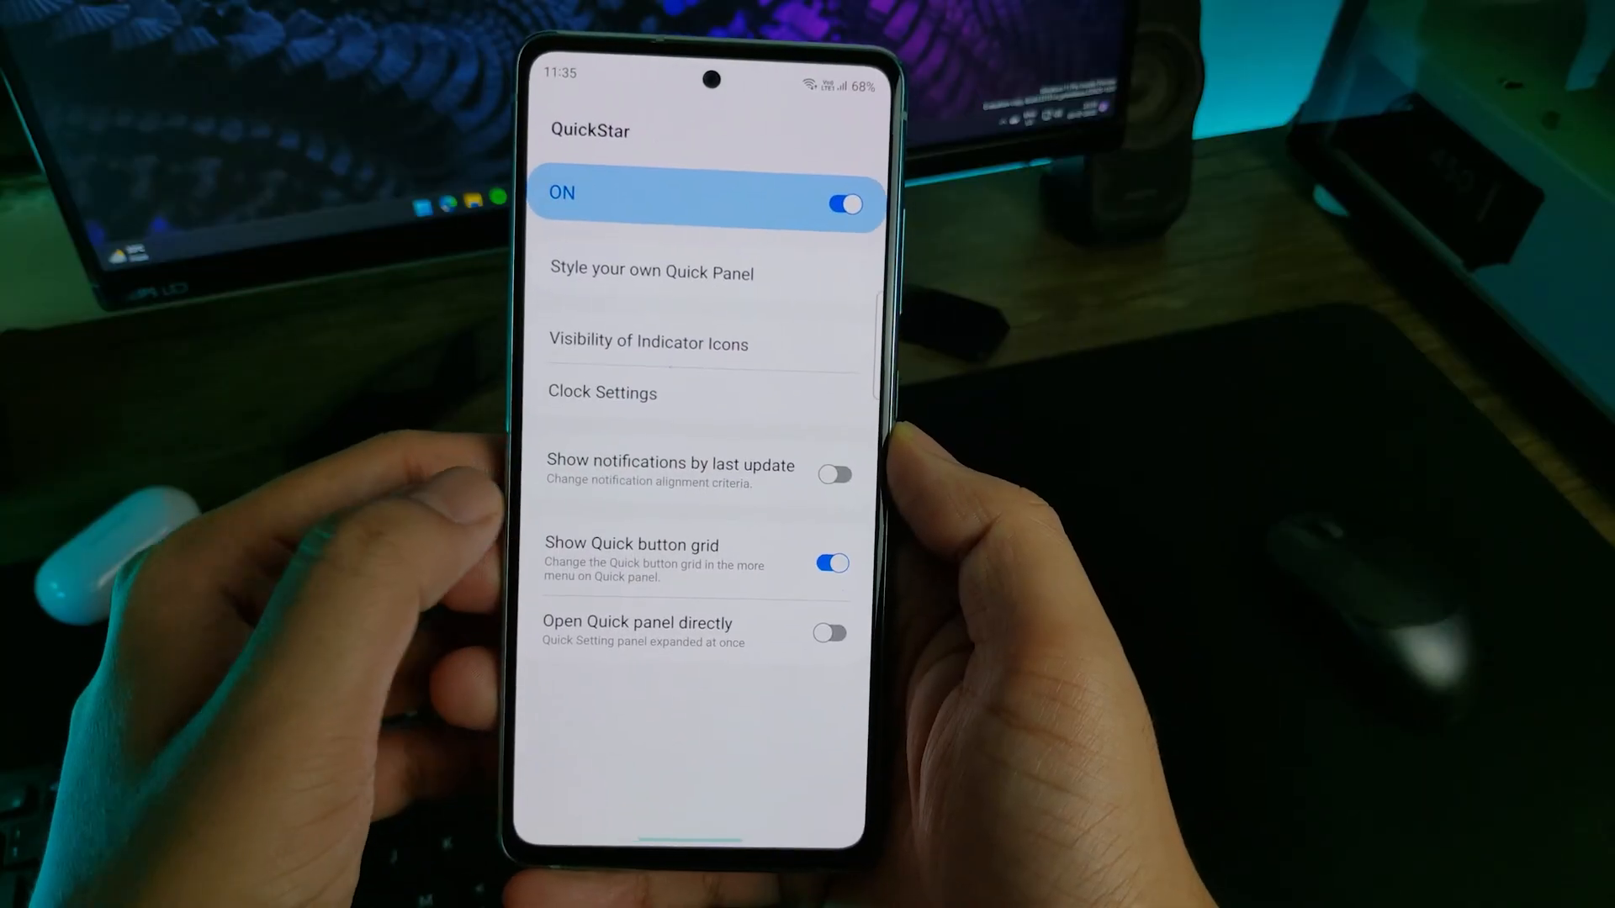
# - Switch on the Alarm system icon in QuickStar's indicator icon visibility settings
pyautogui.click(649, 343)
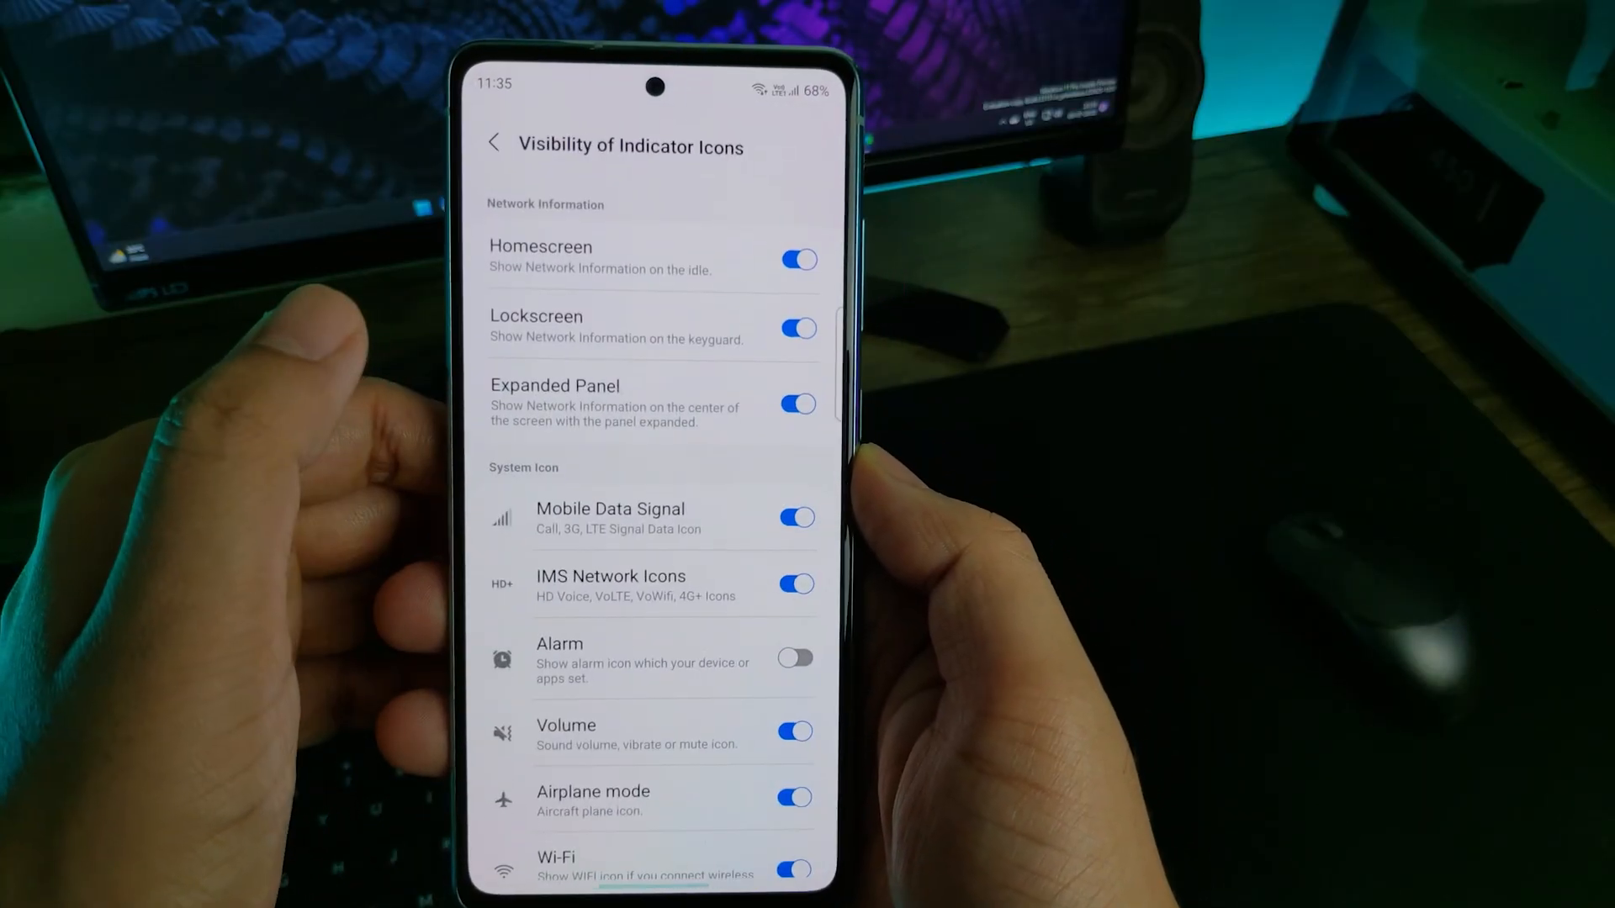
pyautogui.scroll(-3)
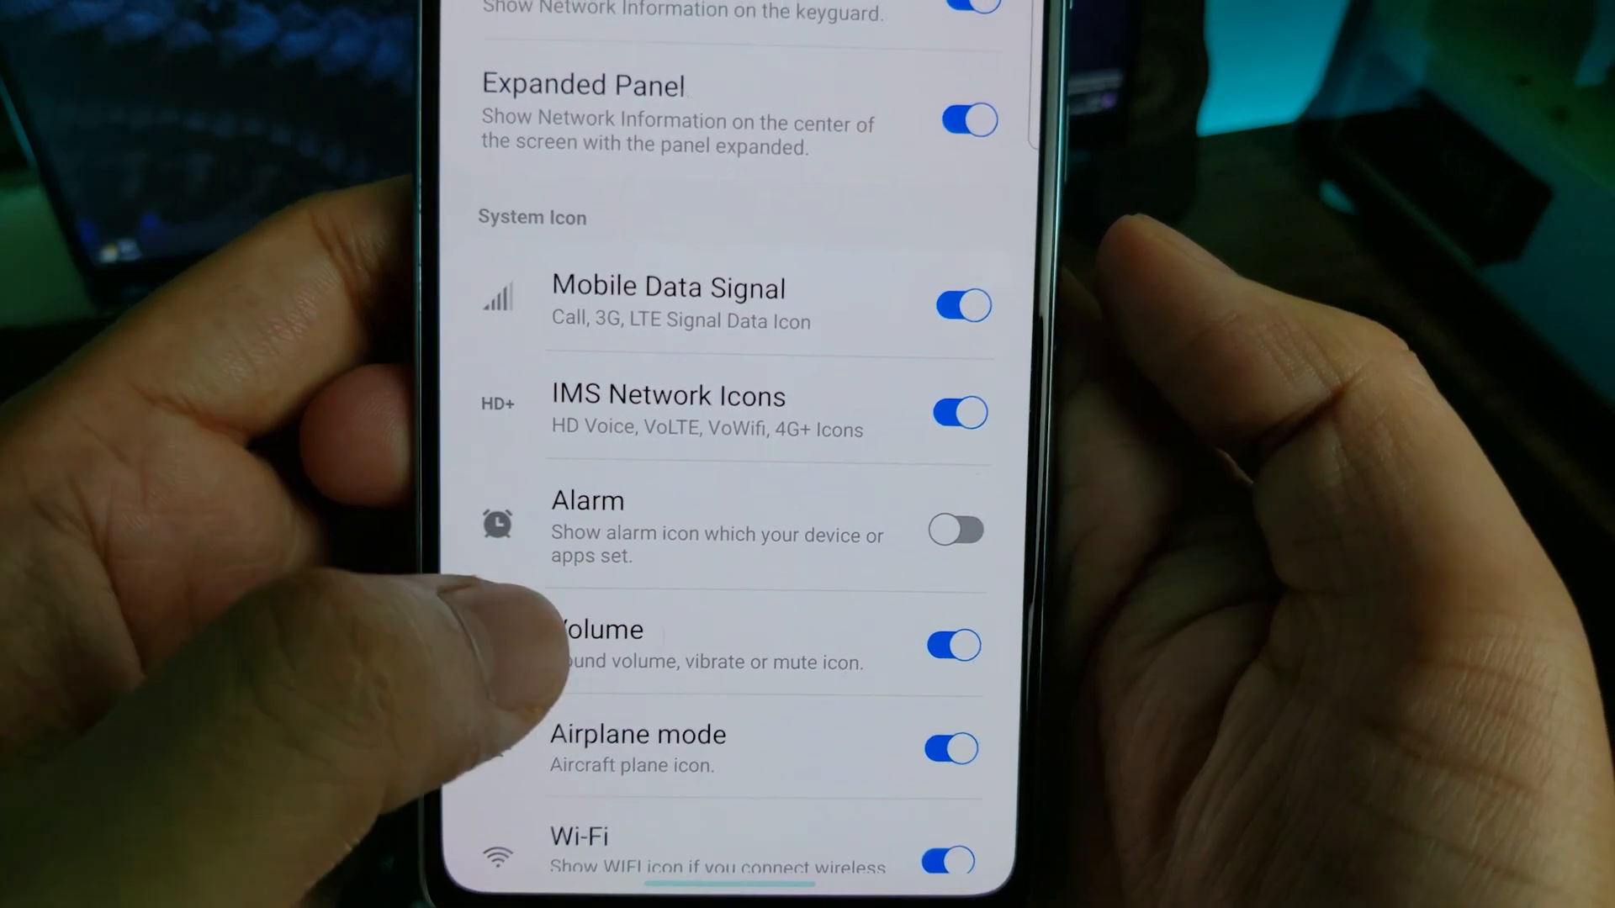
pyautogui.click(956, 530)
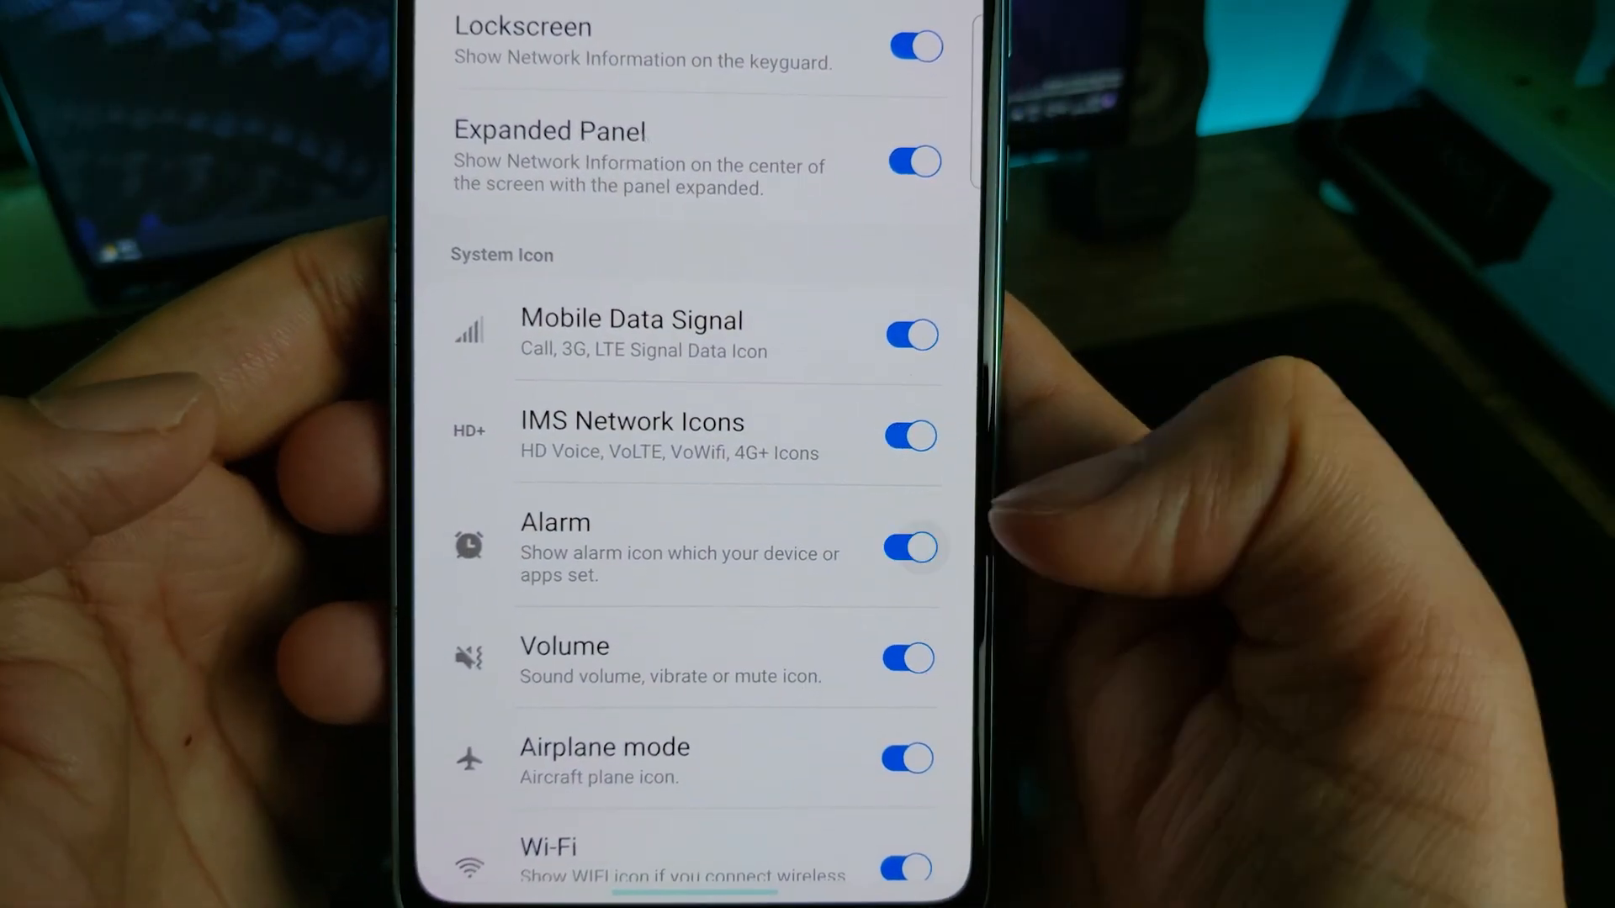
pyautogui.scroll(-3)
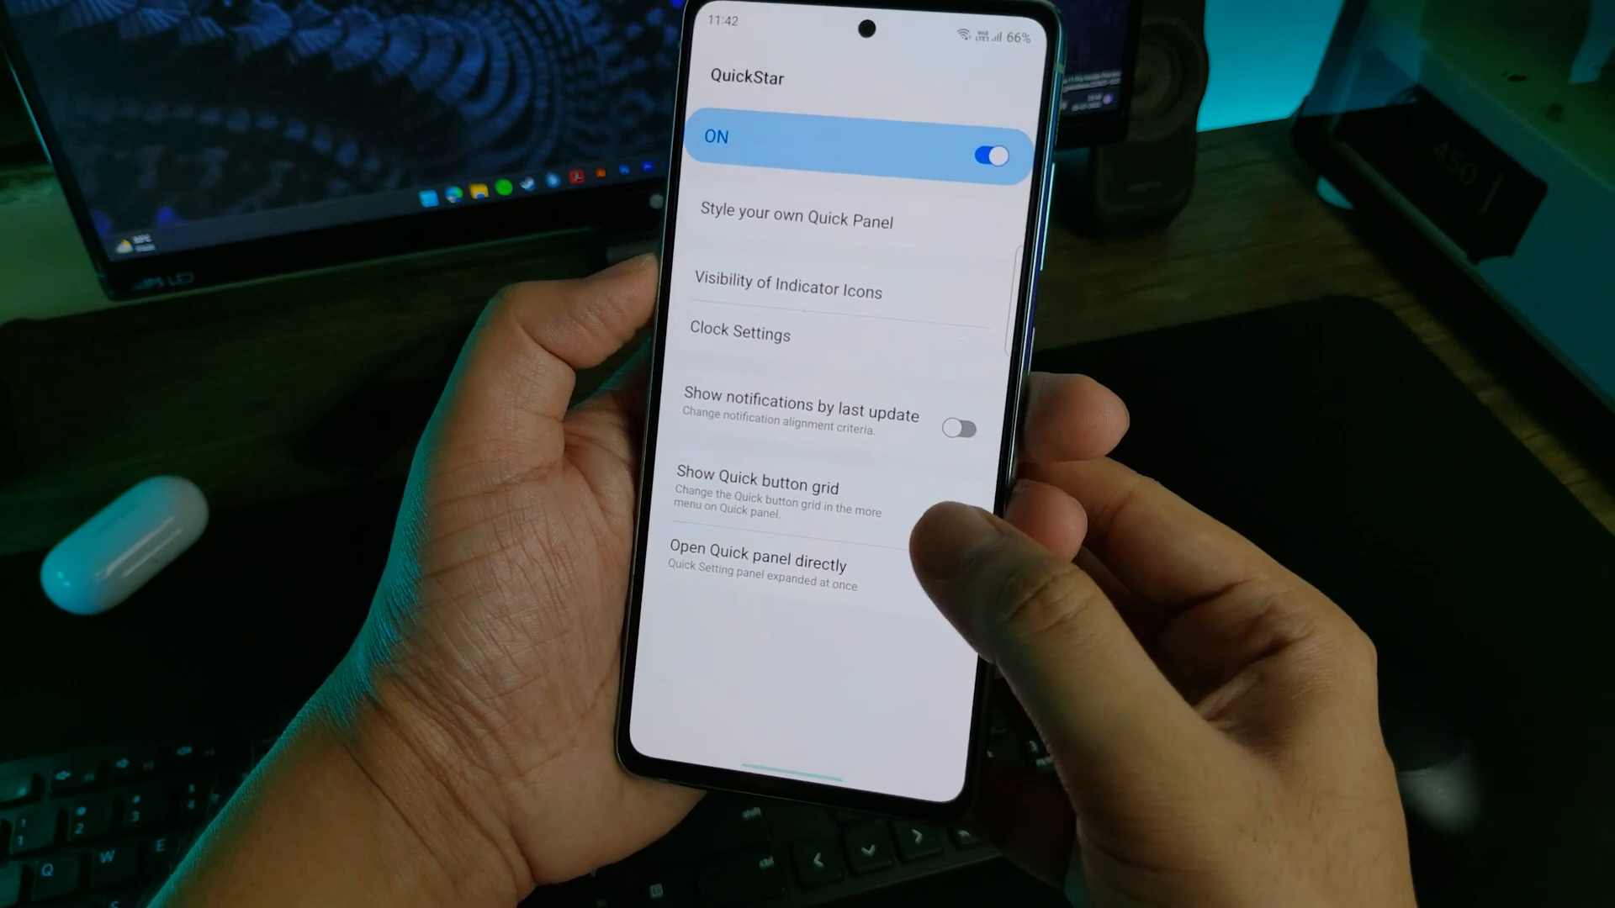
# - Preview the expanded Quick panel, then check Show Quick button grid is on in QuickStar
pyautogui.click(958, 515)
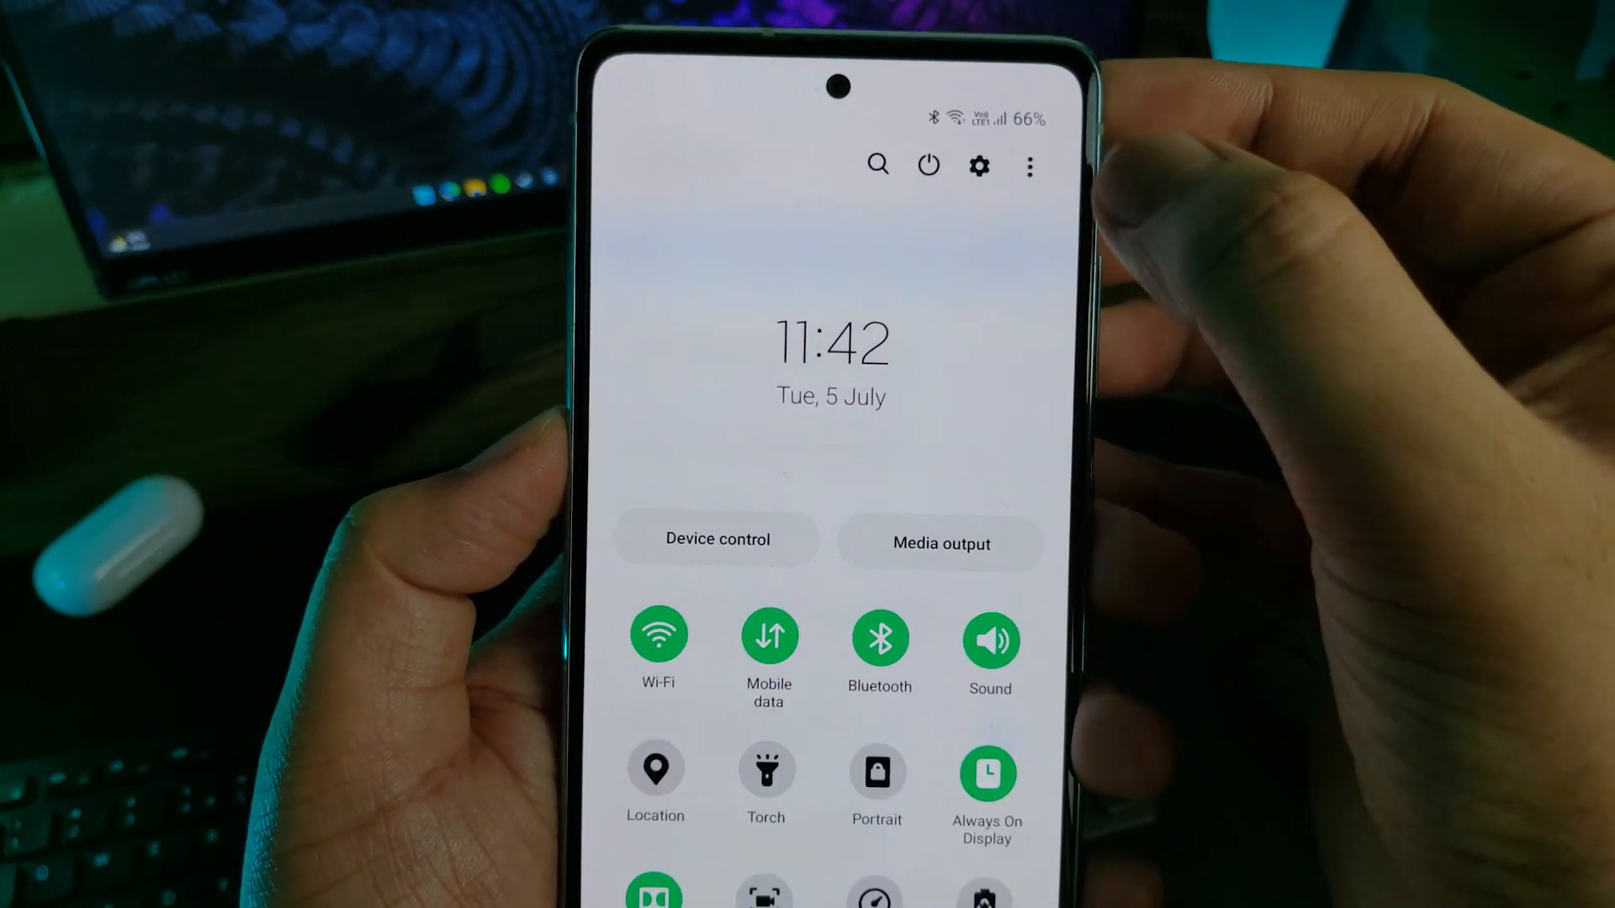
pyautogui.click(1028, 165)
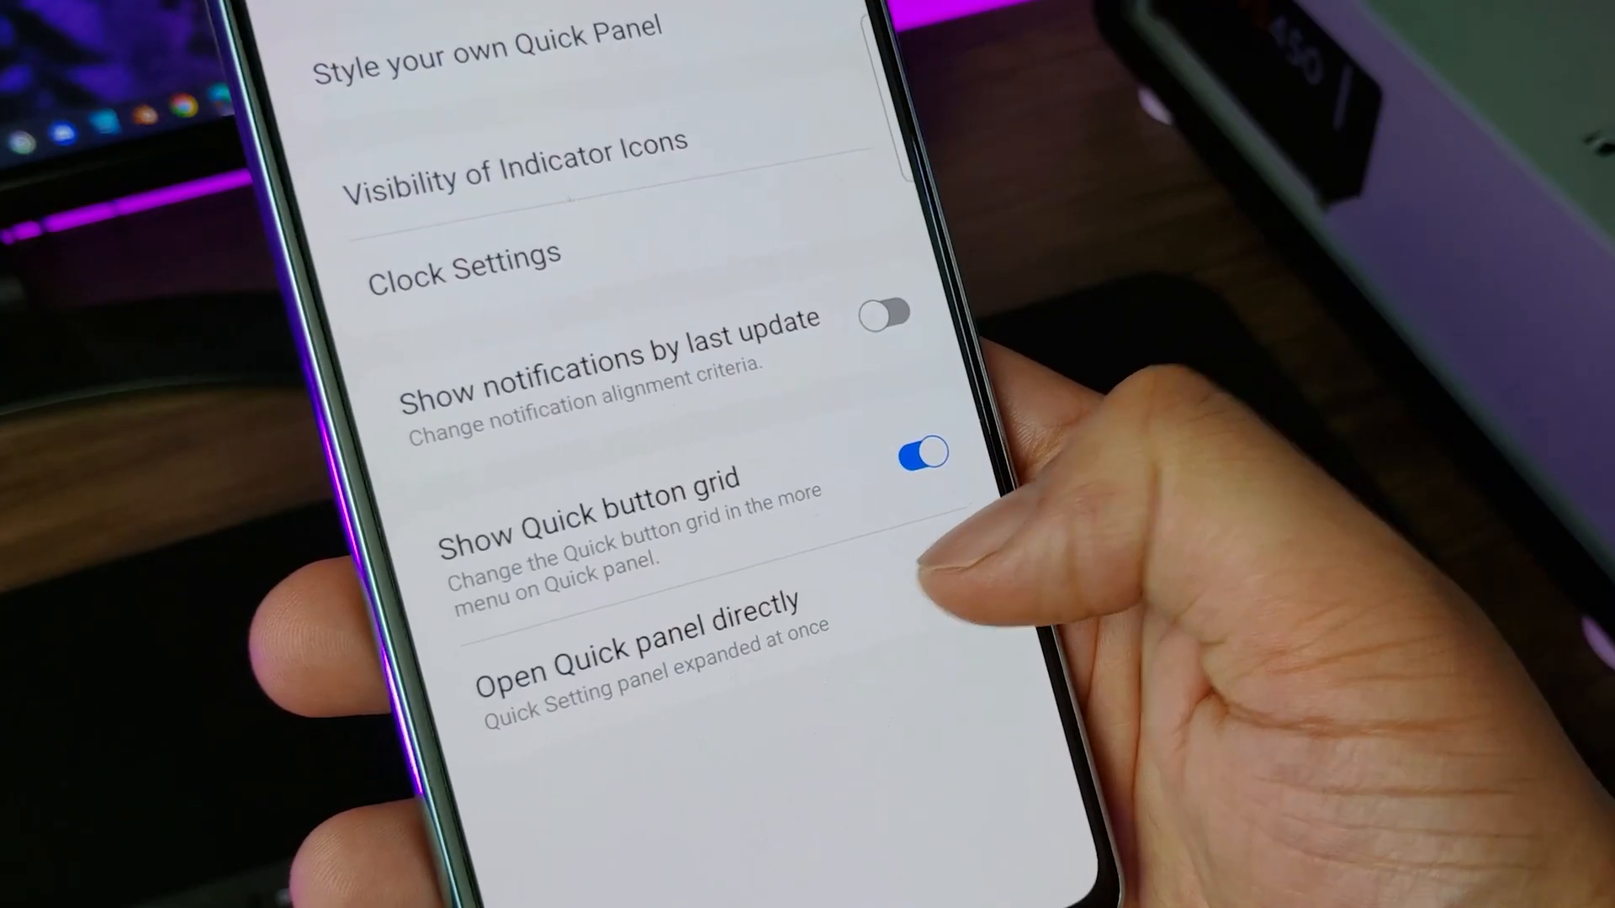
pyautogui.scroll(3)
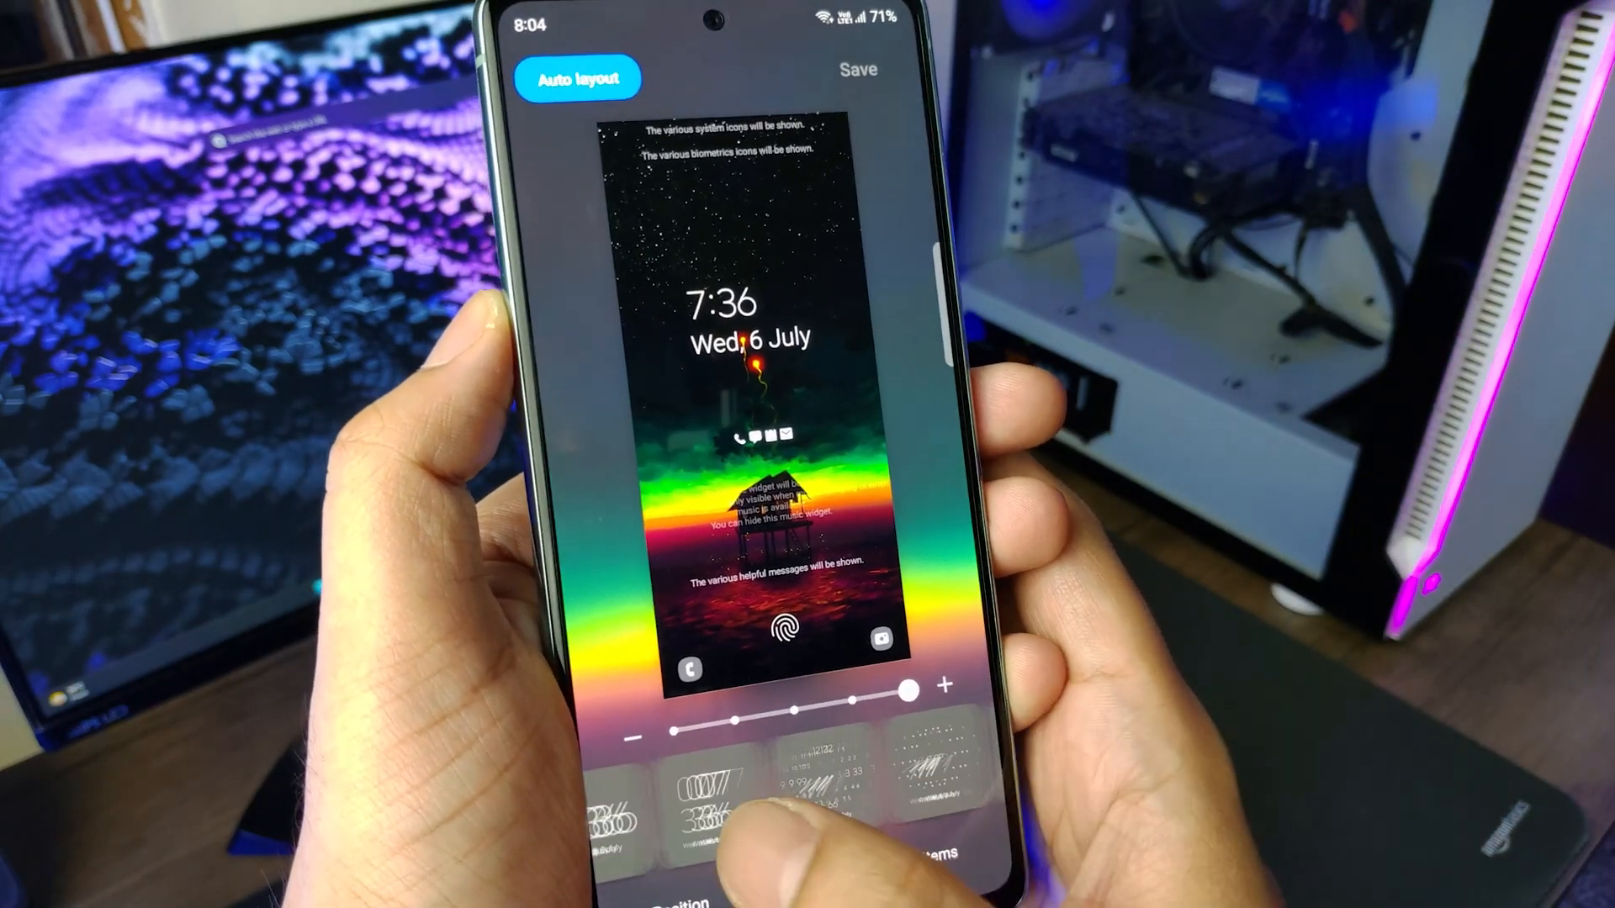
# - Select a different clock style thumbnail for the lock screen layout
pyautogui.click(767, 810)
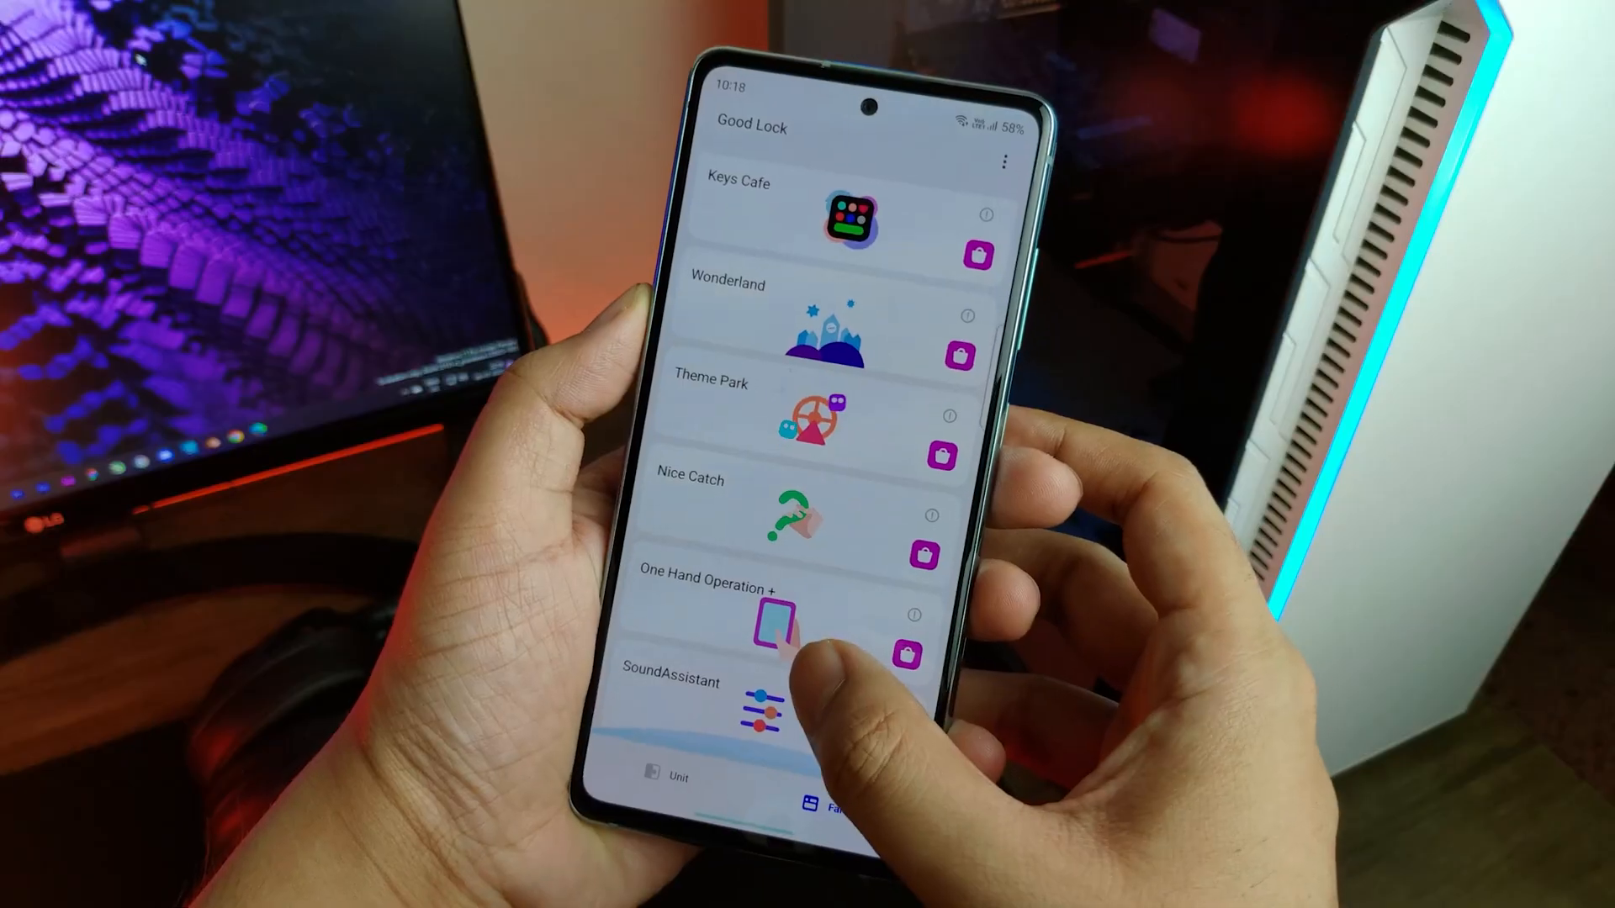
# - Review Sound Assistant's volume panel colour themes, then enable Change step volume
pyautogui.click(762, 710)
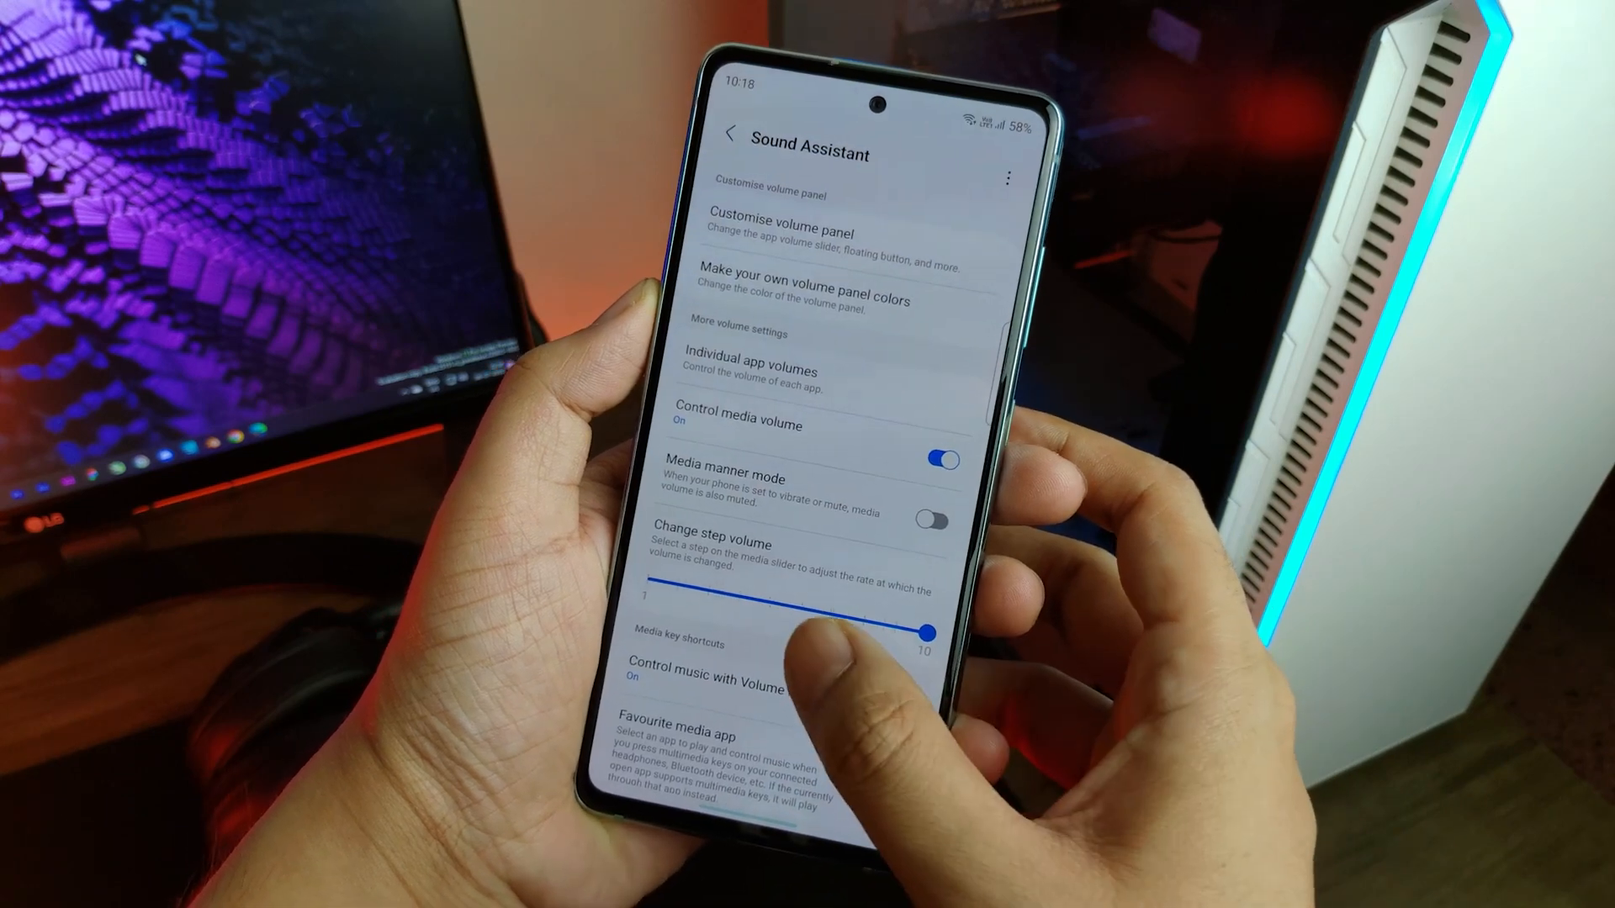
pyautogui.click(782, 232)
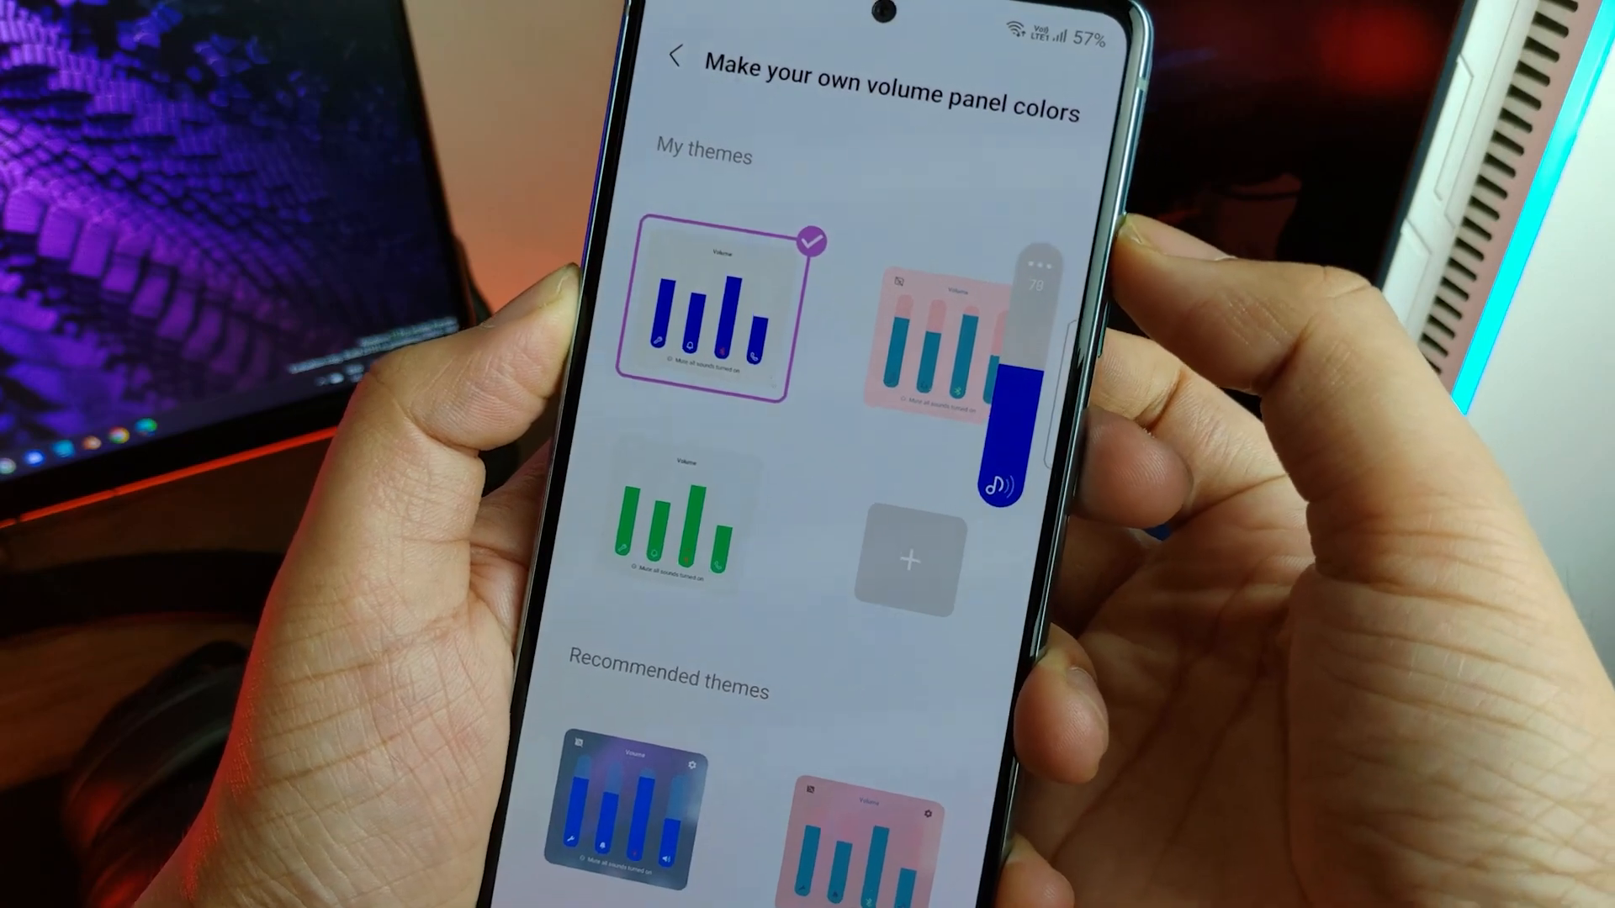
pyautogui.click(675, 58)
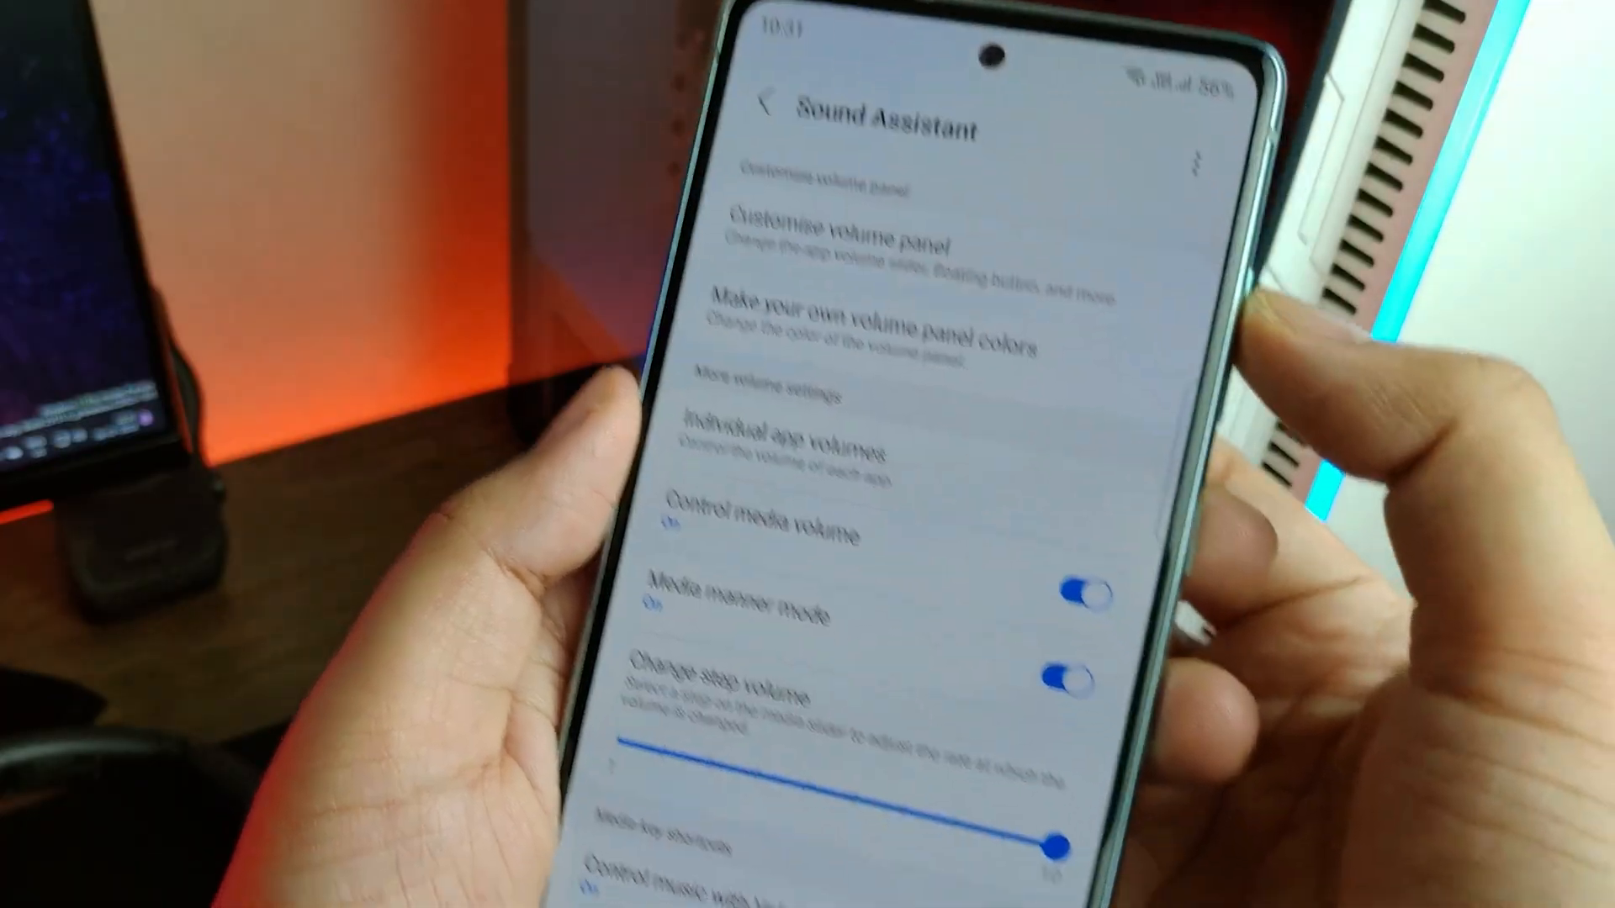